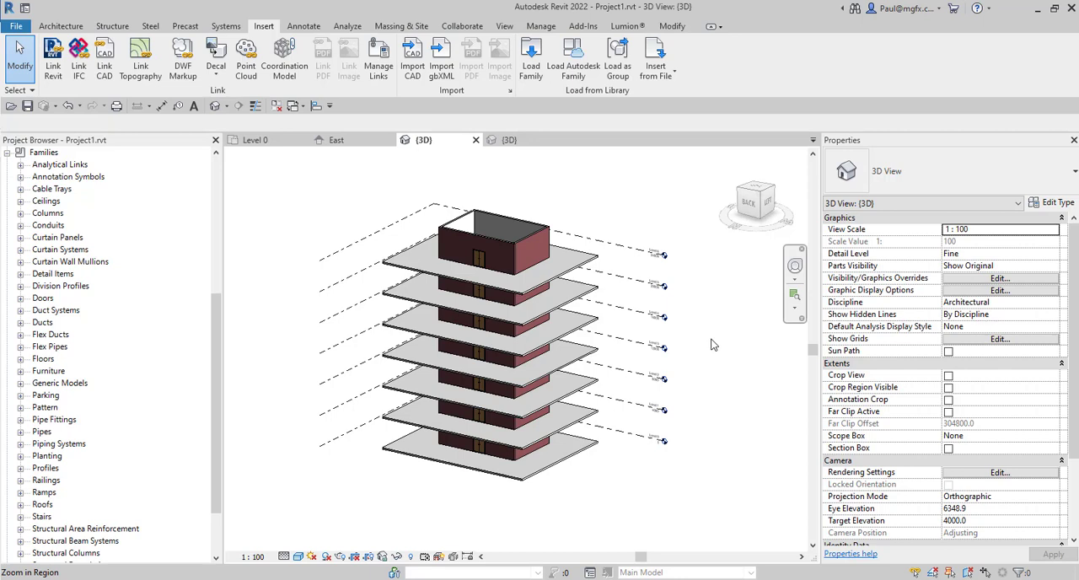
pyautogui.moveTo(384, 543)
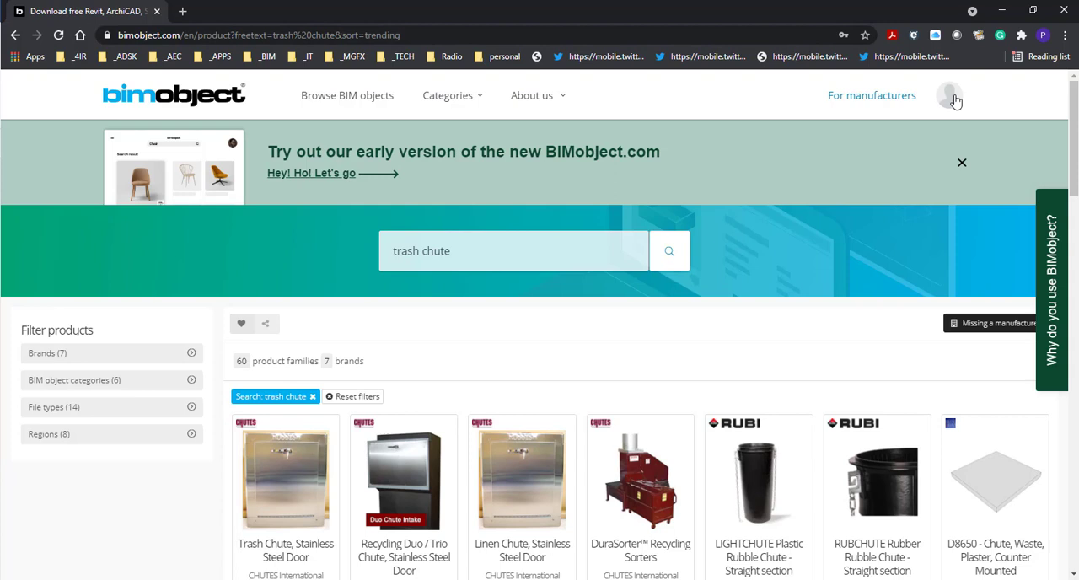
pyautogui.moveTo(951, 94)
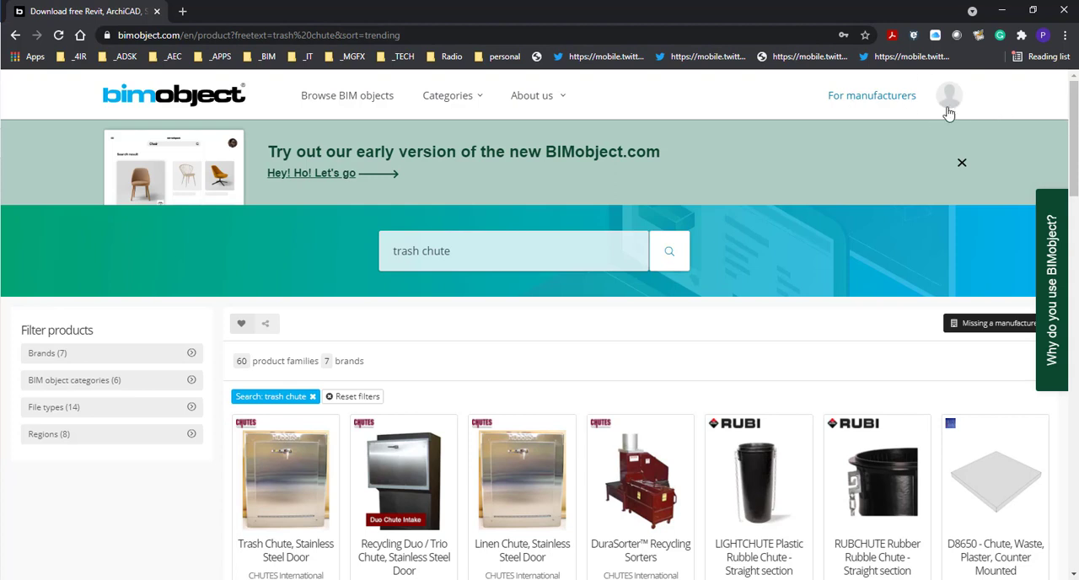
# - Show the downloadable files for the CHUTES International stainless steel door trash chute
pyautogui.scroll(-3)
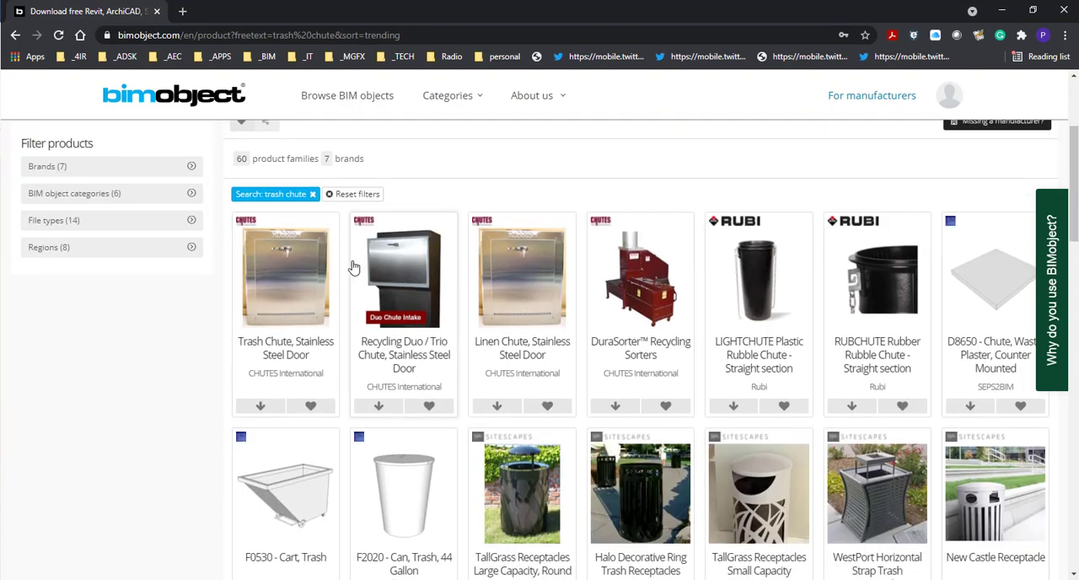
pyautogui.moveTo(293, 280)
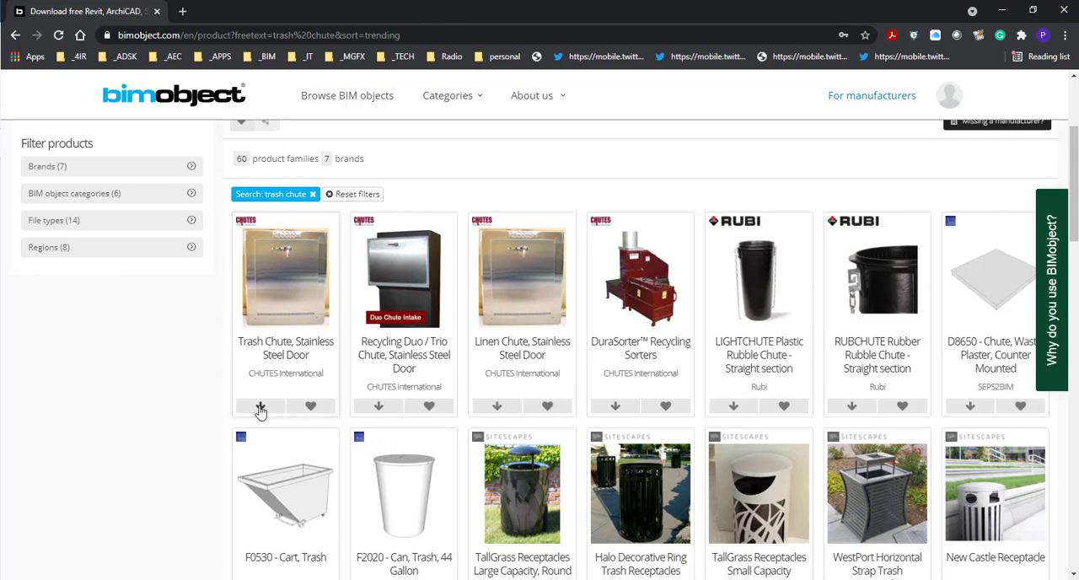
pyautogui.click(260, 407)
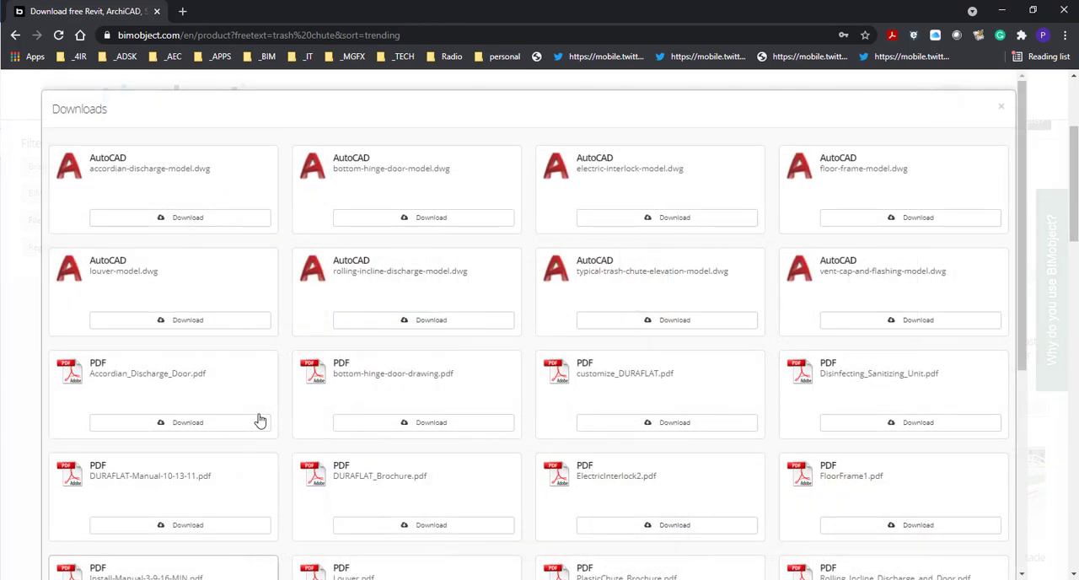
pyautogui.scroll(-3)
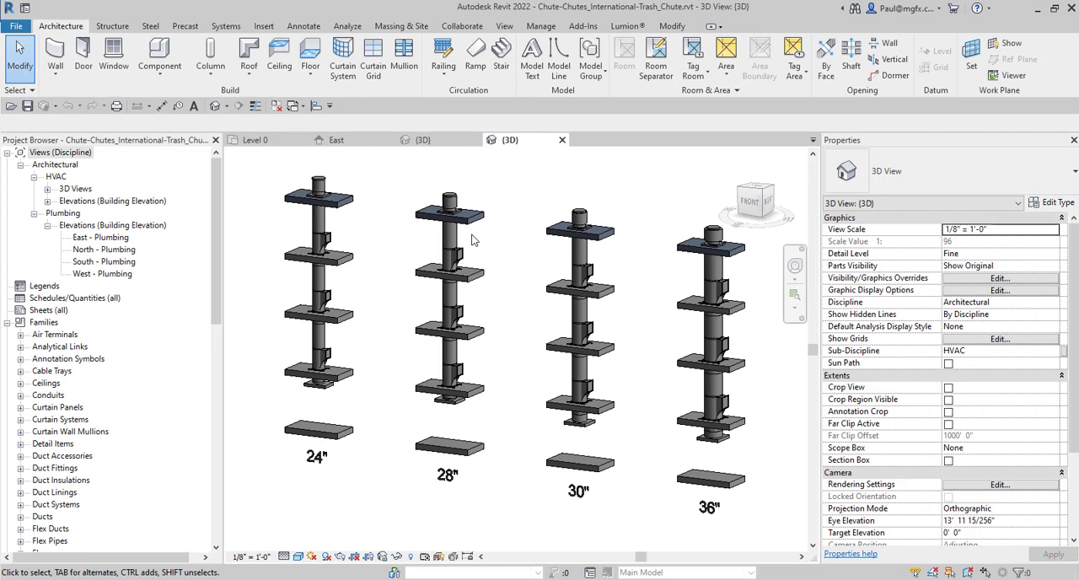
pyautogui.moveTo(245, 356)
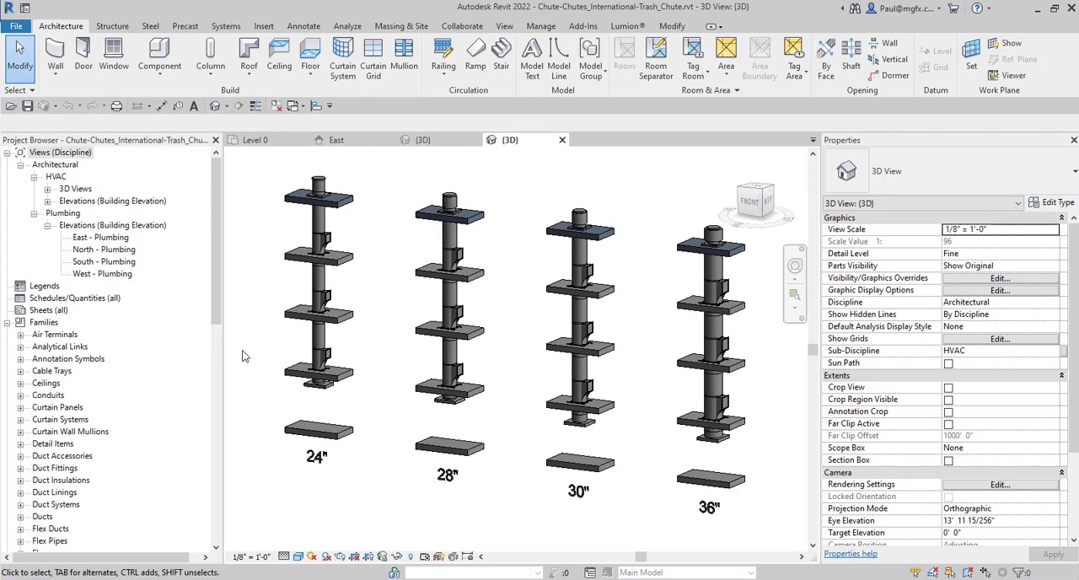
pyautogui.moveTo(391, 240)
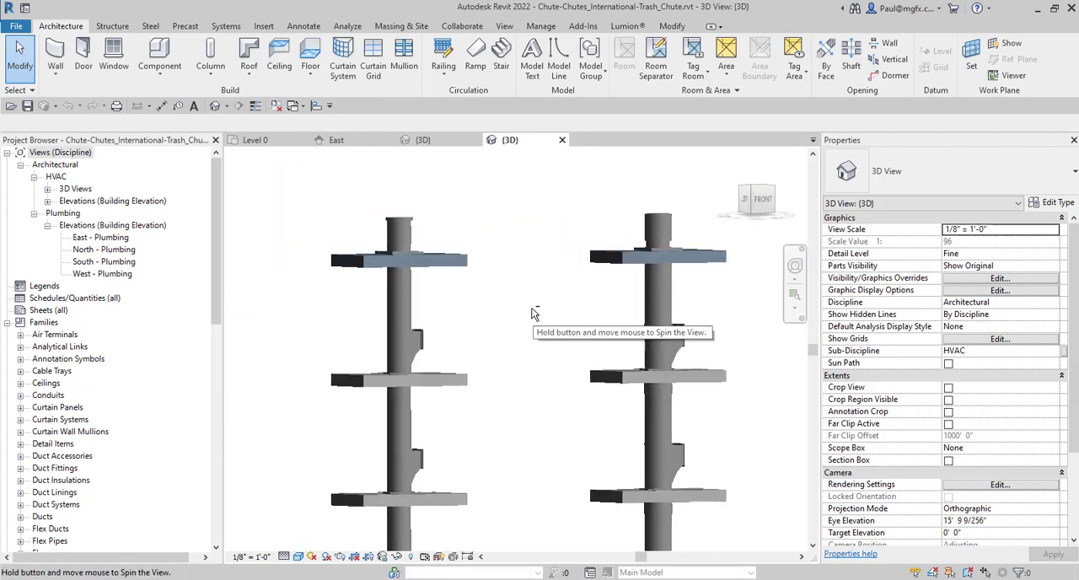
# - Orbit and zoom the 3D view to inspect the chute stacks, bases and floor frames
pyautogui.moveTo(531, 312); pyautogui.dragTo(492, 351)
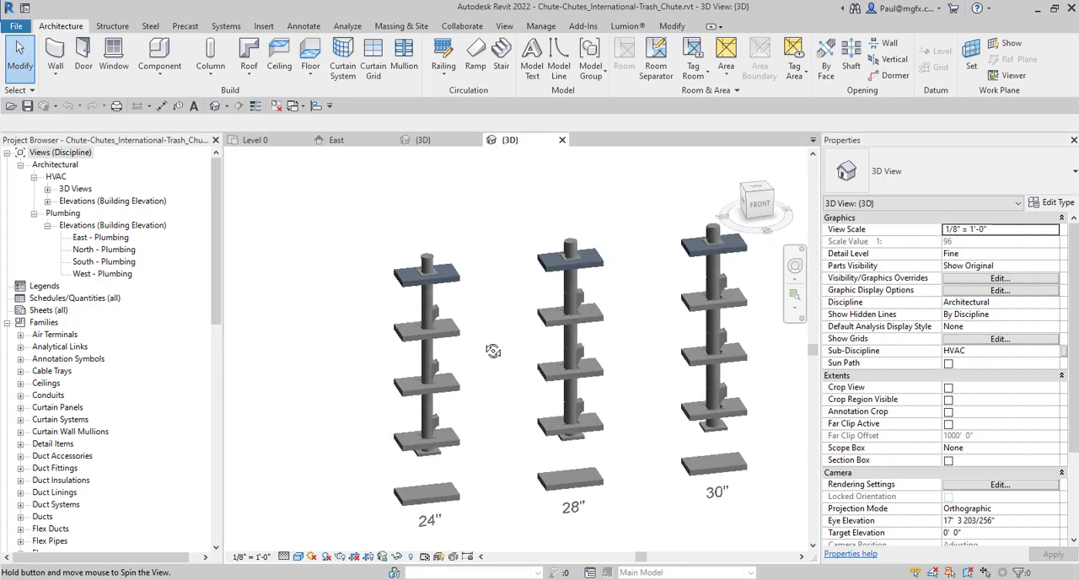
pyautogui.moveTo(493, 351); pyautogui.dragTo(516, 308)
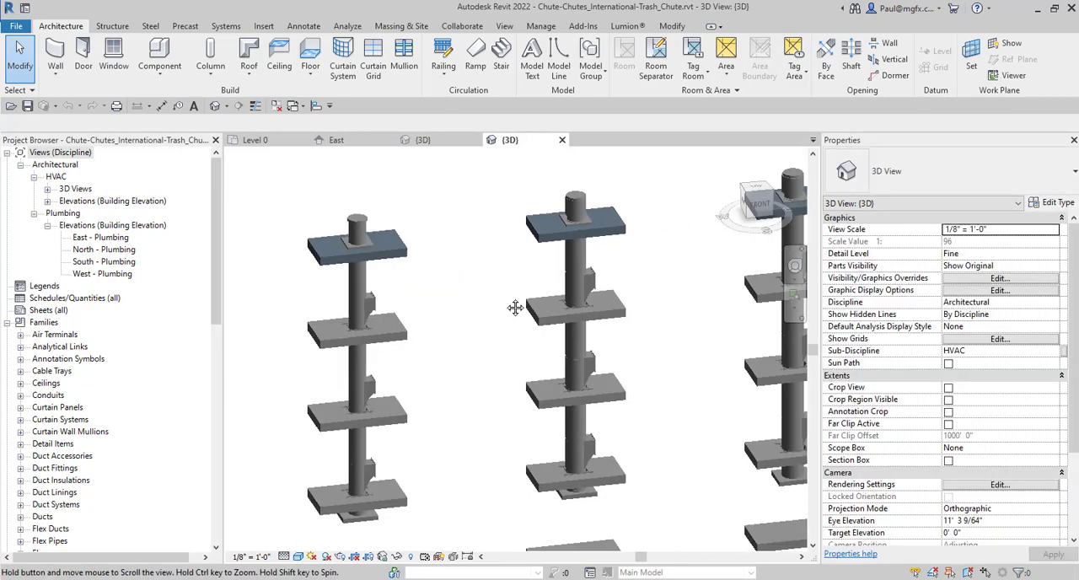
pyautogui.moveTo(514, 308); pyautogui.dragTo(530, 290)
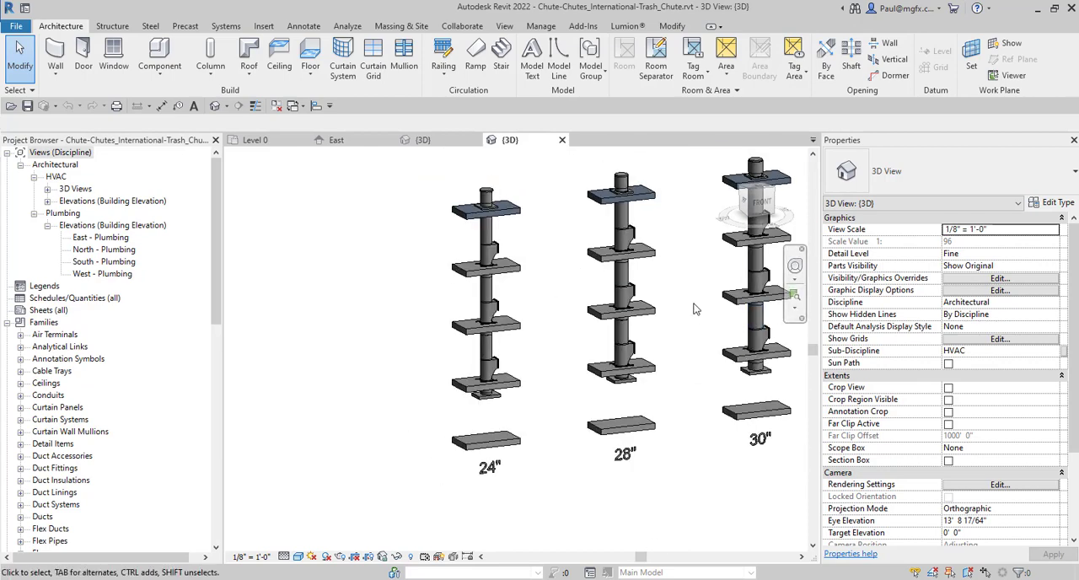
pyautogui.moveTo(695, 309); pyautogui.dragTo(533, 327)
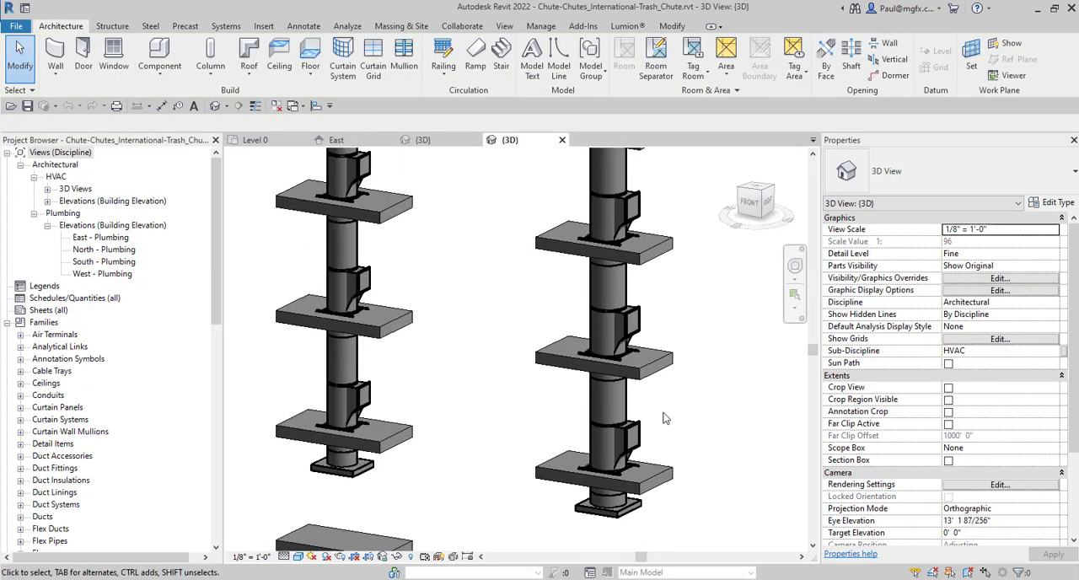
pyautogui.moveTo(674, 417)
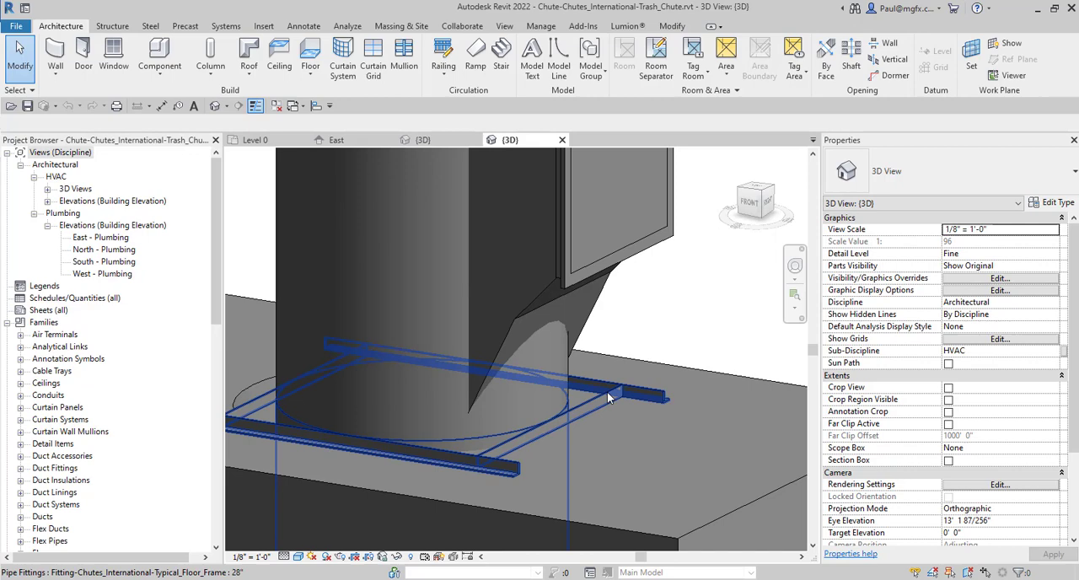
# - Select the chute's floor frame to read its category as a Typical Floor Frame pipe fitting
pyautogui.click(607, 396)
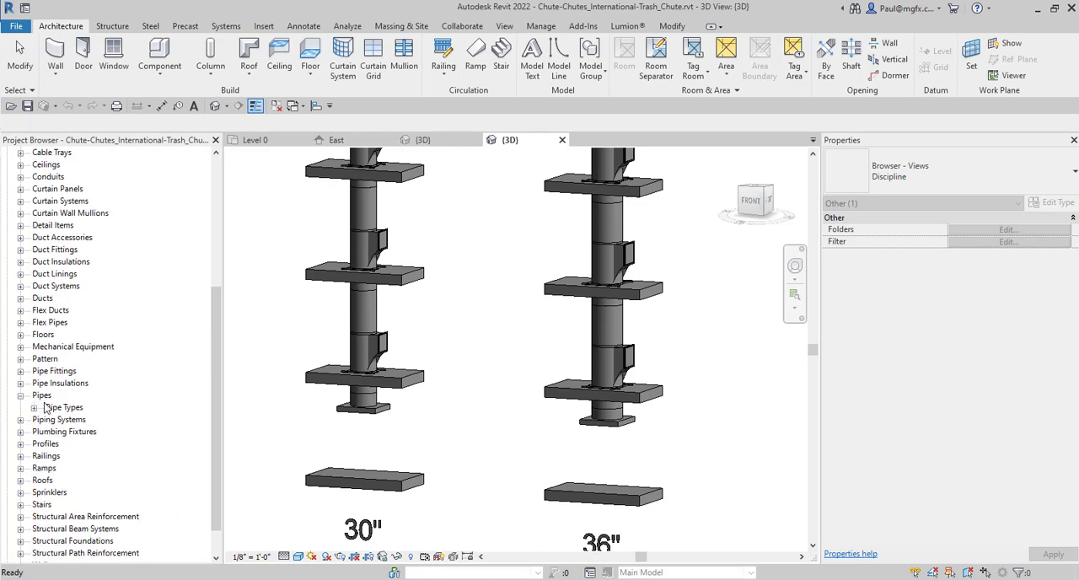
# - Review the Trash pipe type's routing preferences: carbon steel pipe, no elbow
pyautogui.click(24, 408)
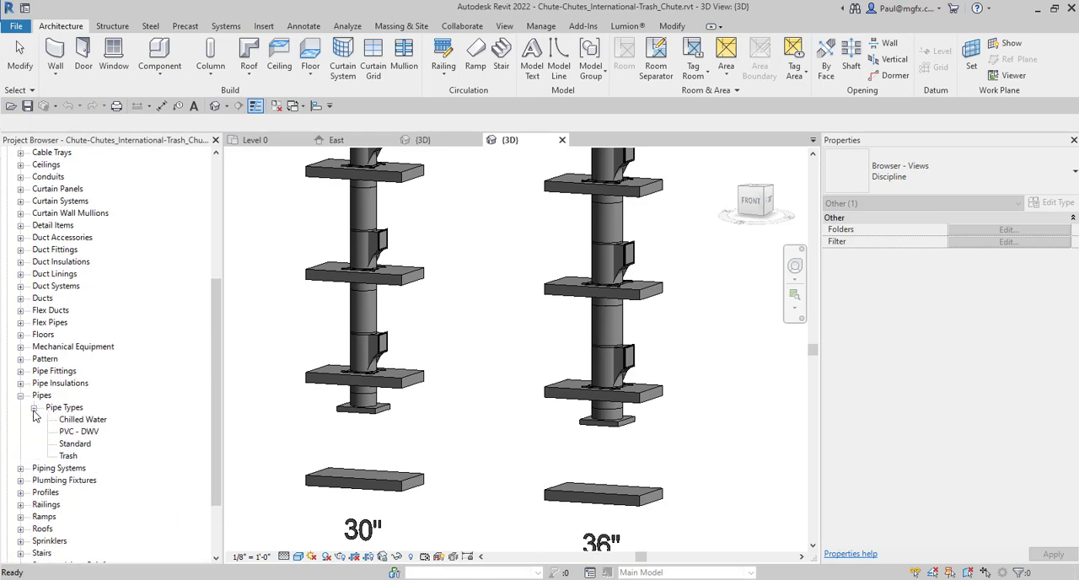
pyautogui.rightClick(68, 455)
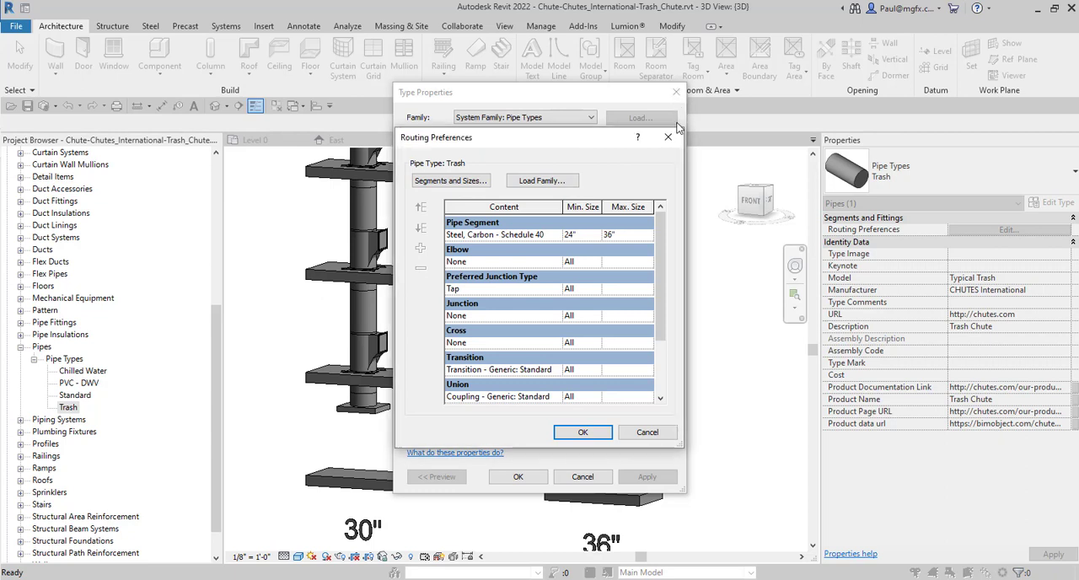
pyautogui.click(583, 432)
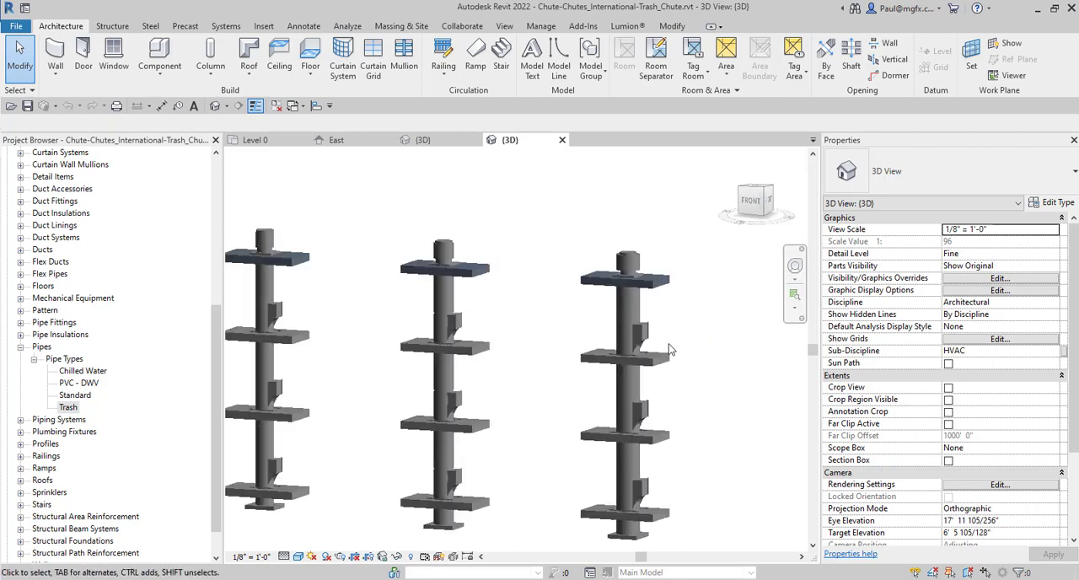
pyautogui.click(632, 333)
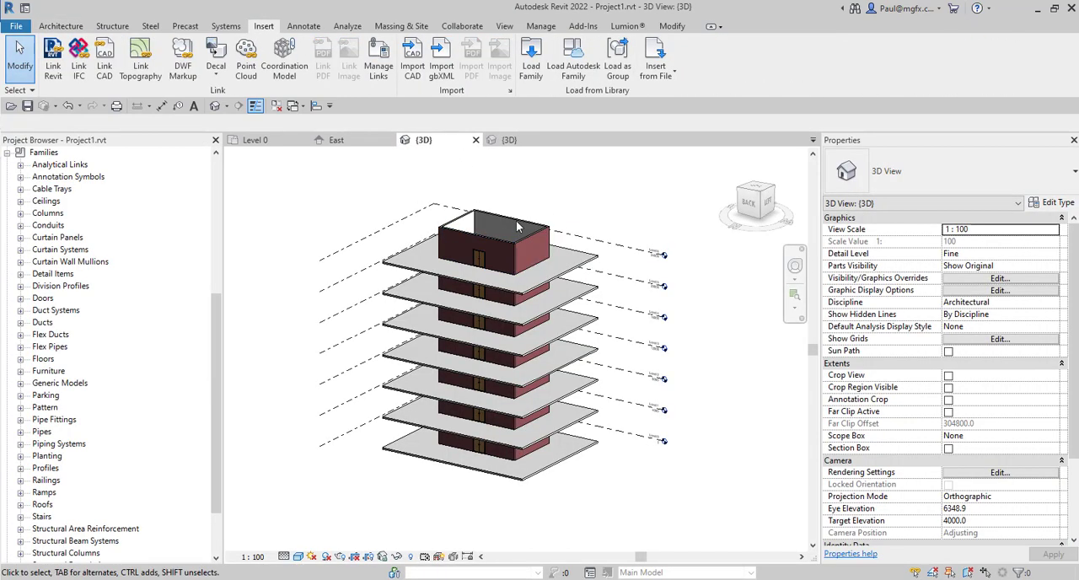
# - Show Project1's View and then Manage ribbon commands for project standards
pyautogui.click(502, 26)
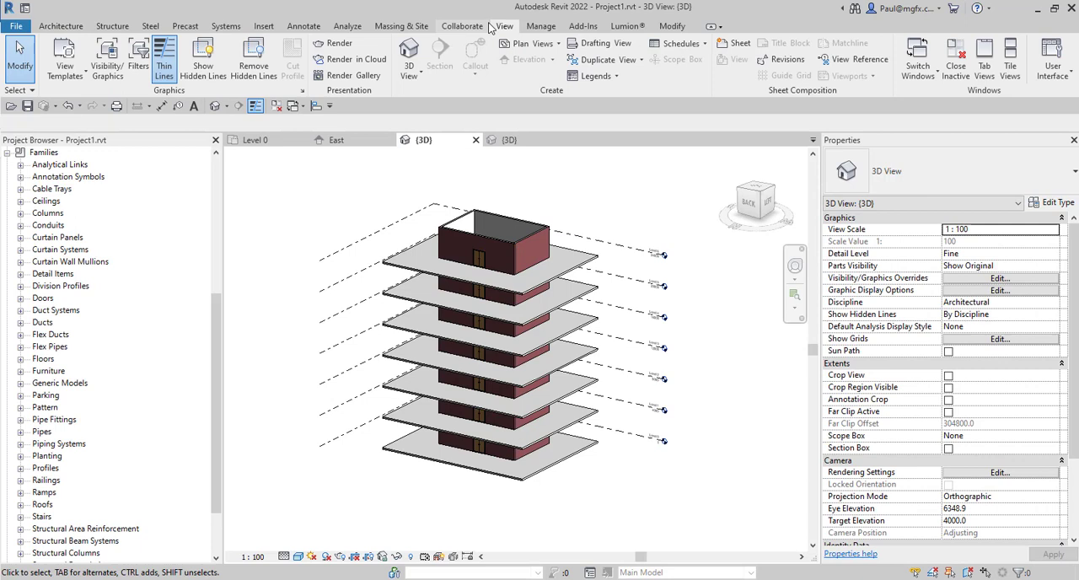
pyautogui.moveTo(464, 30)
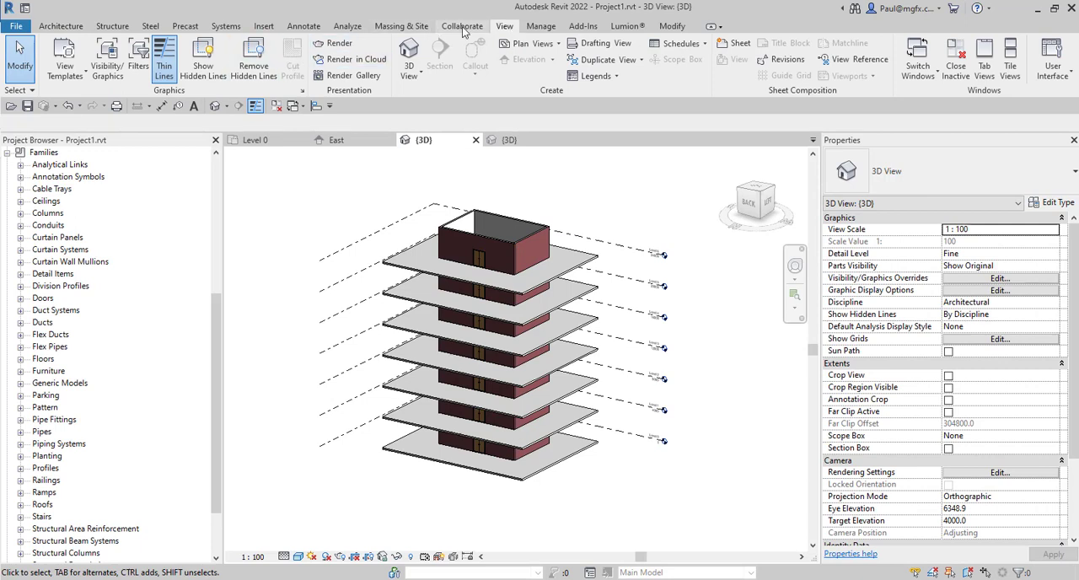
pyautogui.click(541, 25)
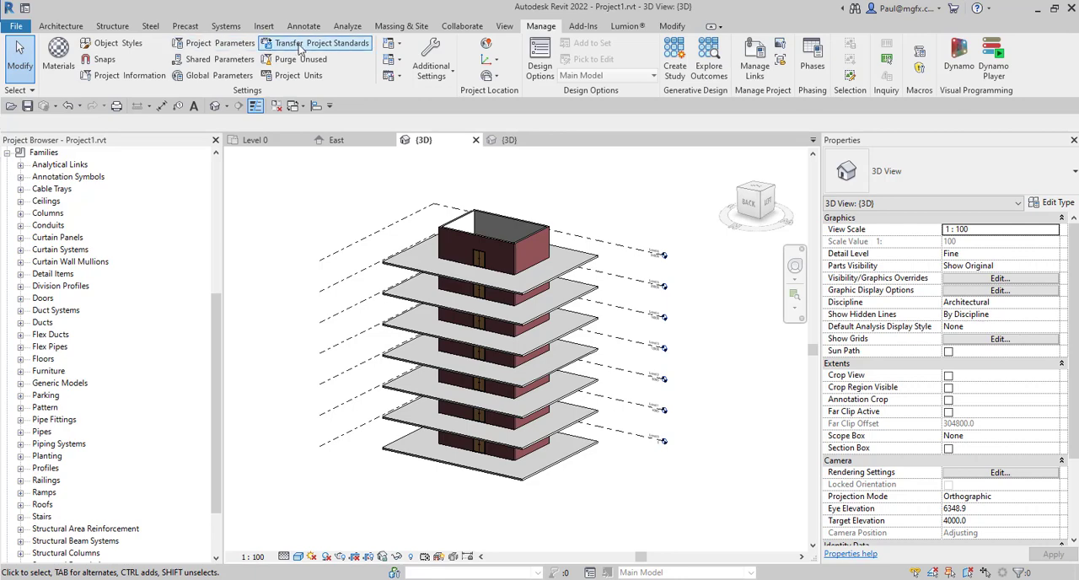
# - Transfer pipe settings, sizes, types and piping system types from the chute project into Project1
pyautogui.click(324, 44)
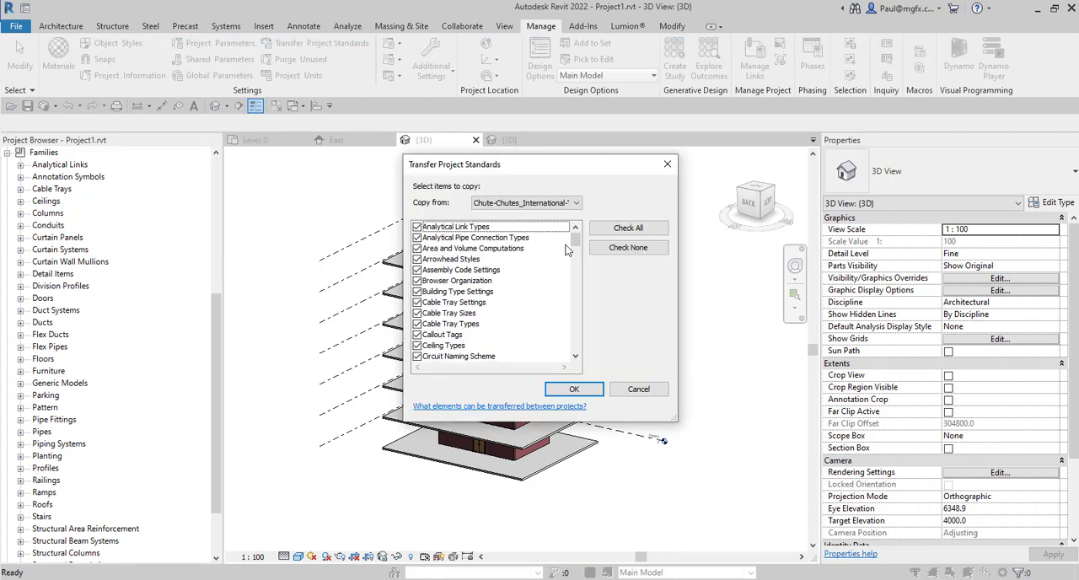
pyautogui.click(627, 247)
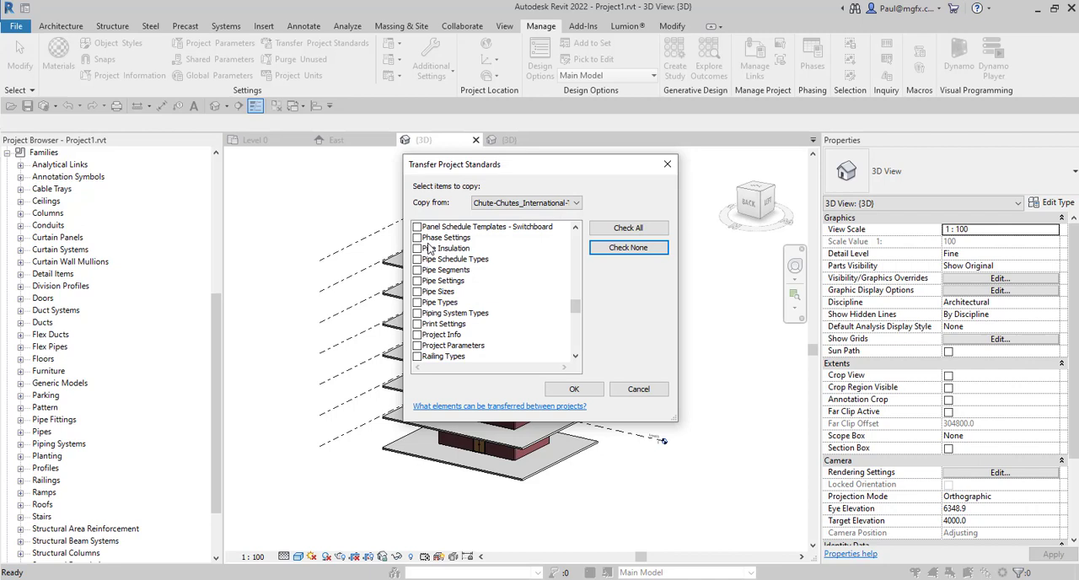
pyautogui.moveTo(431, 263)
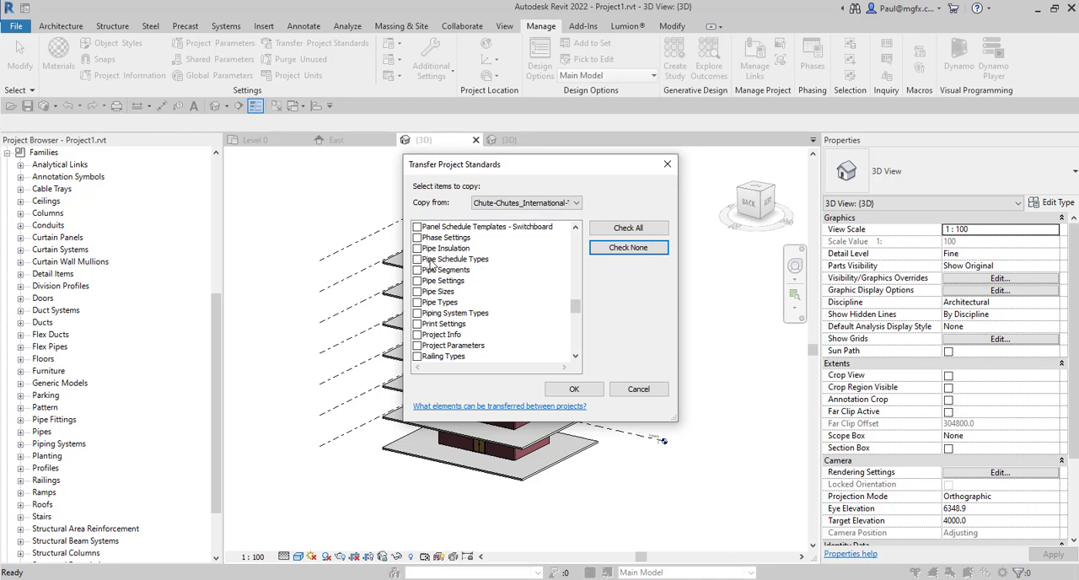
pyautogui.click(416, 270)
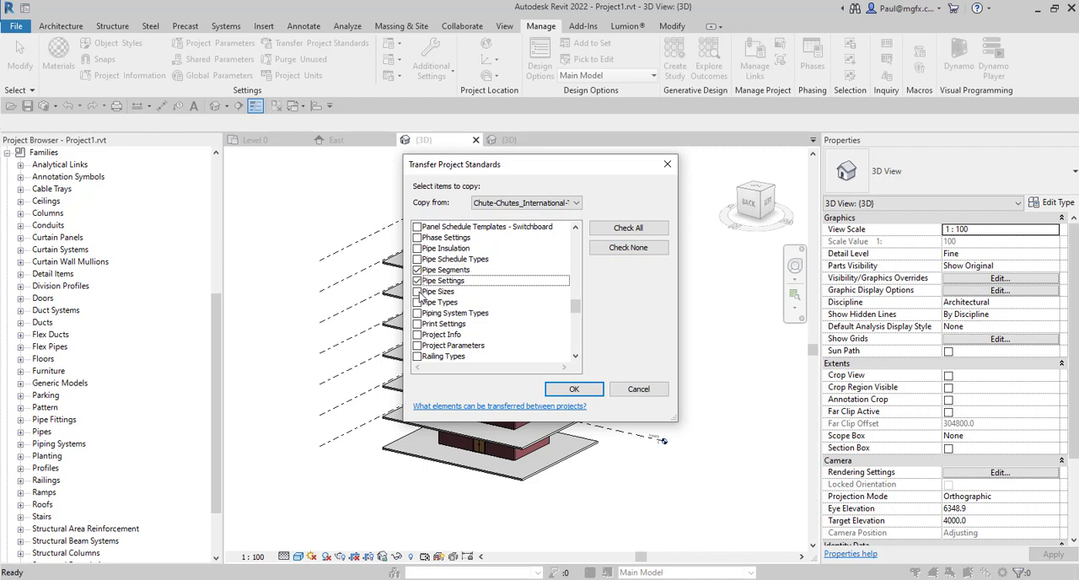
pyautogui.moveTo(422, 296)
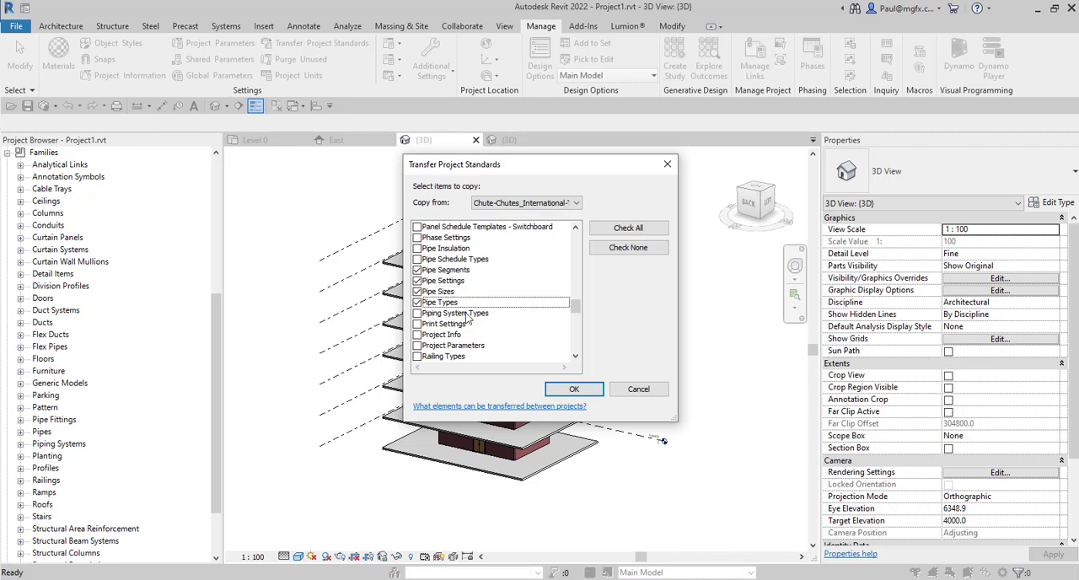
pyautogui.click(416, 313)
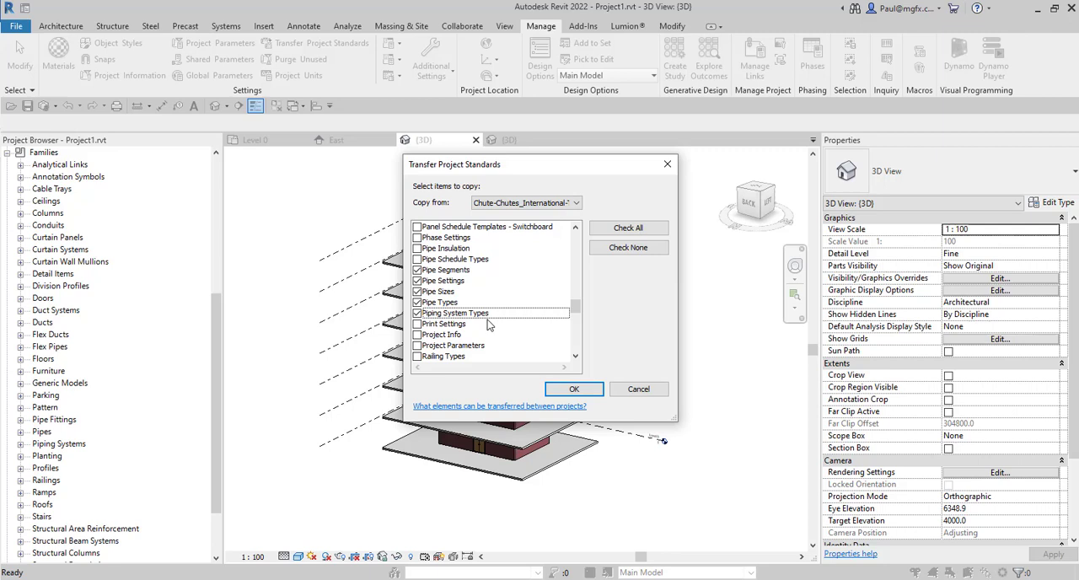
pyautogui.scroll(-3)
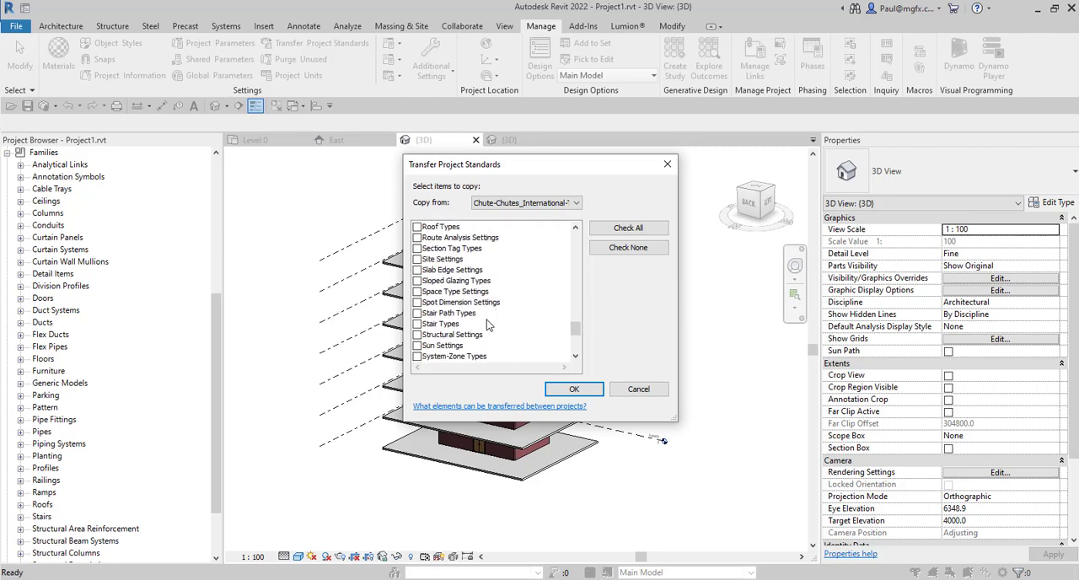
pyautogui.scroll(-3)
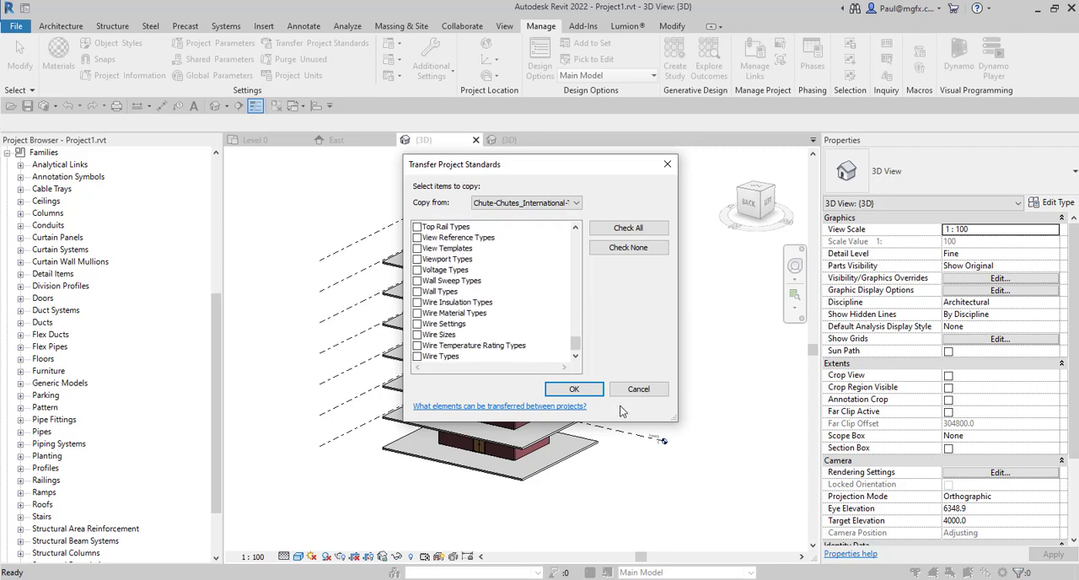
pyautogui.moveTo(573, 388)
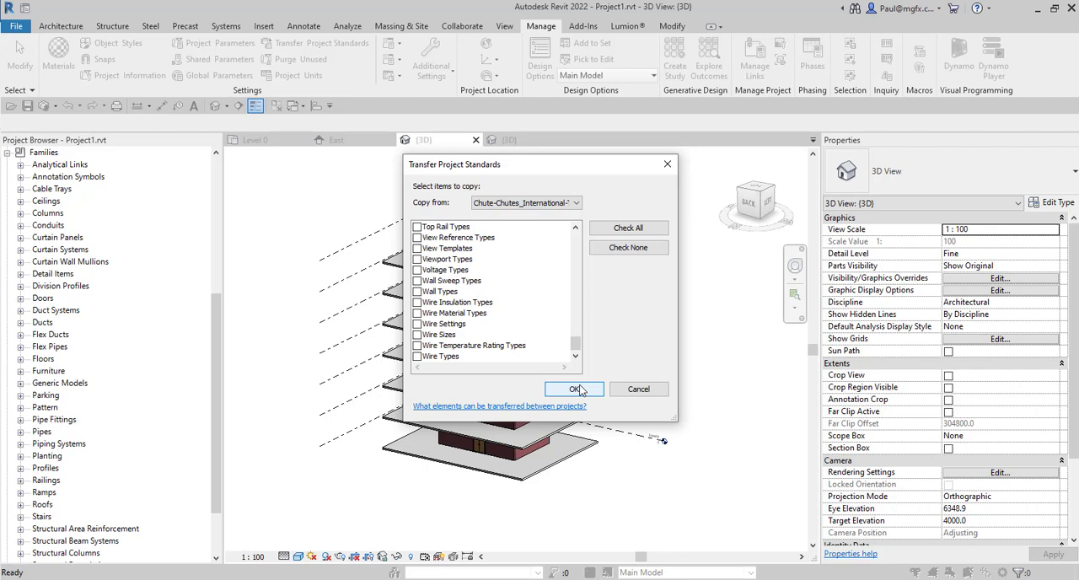
pyautogui.click(574, 388)
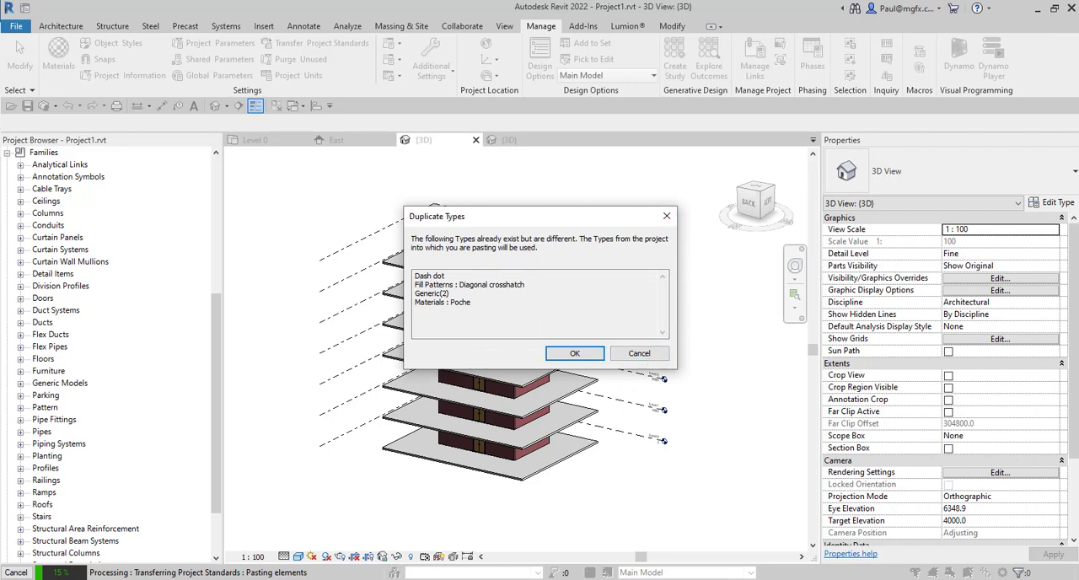
# - Keep Project1's existing duplicate types and let the standards transfer complete
pyautogui.click(573, 352)
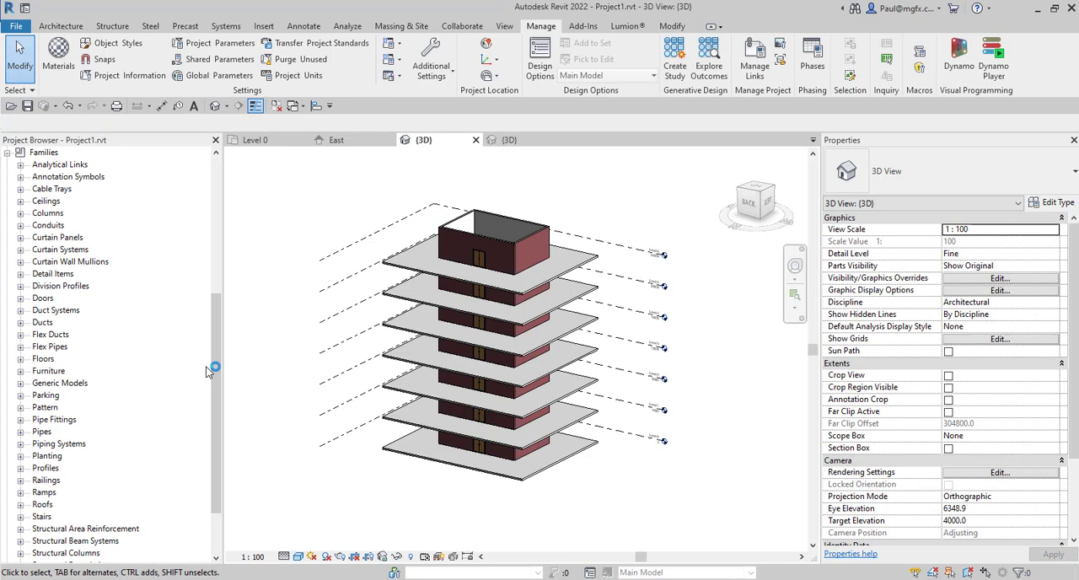
pyautogui.moveTo(23, 442)
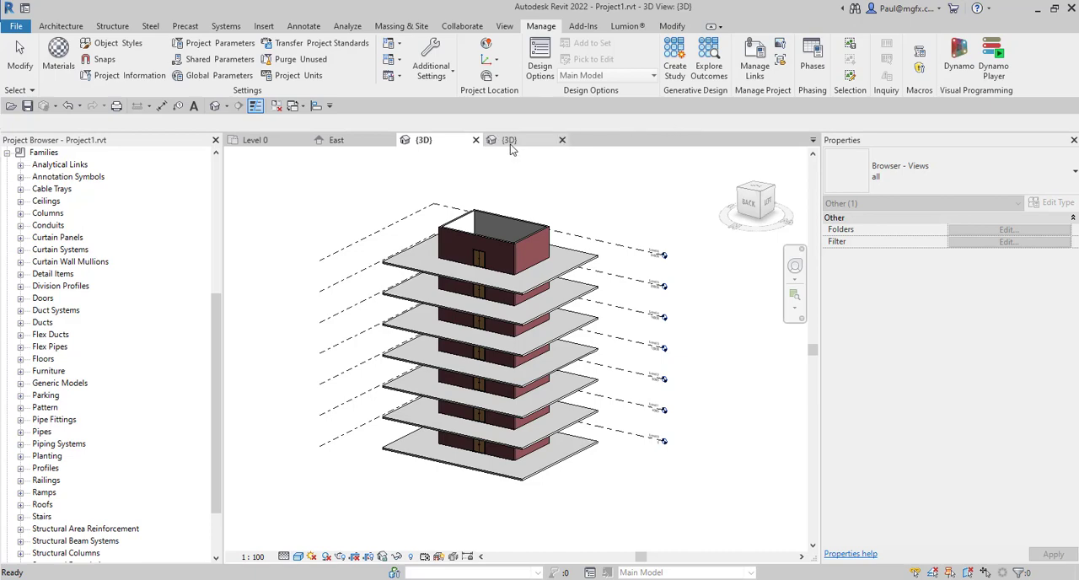
# - Select the intake fitting on the chute and edit its family
pyautogui.click(509, 138)
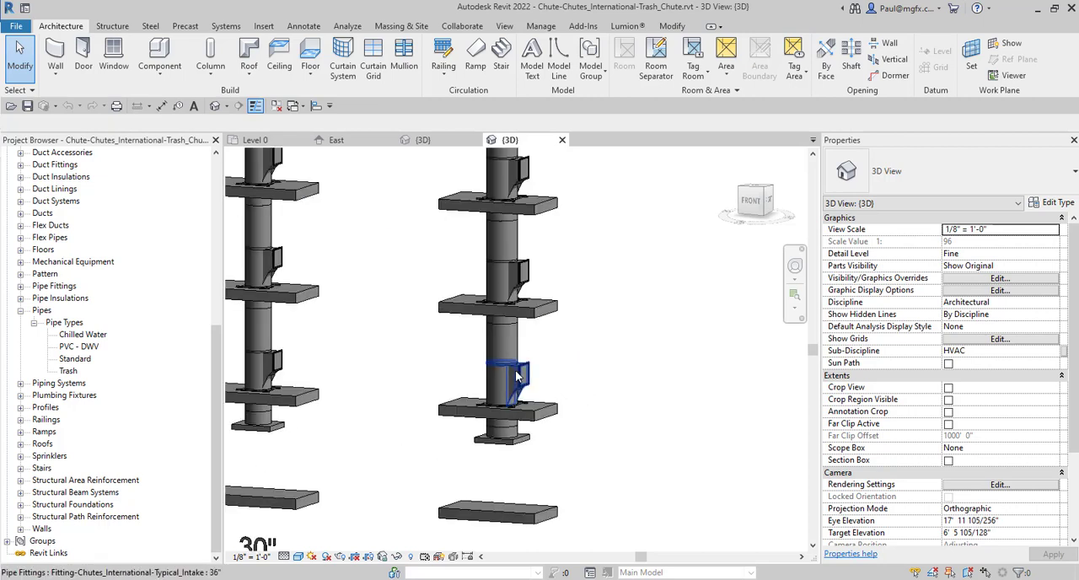
pyautogui.moveTo(518, 375)
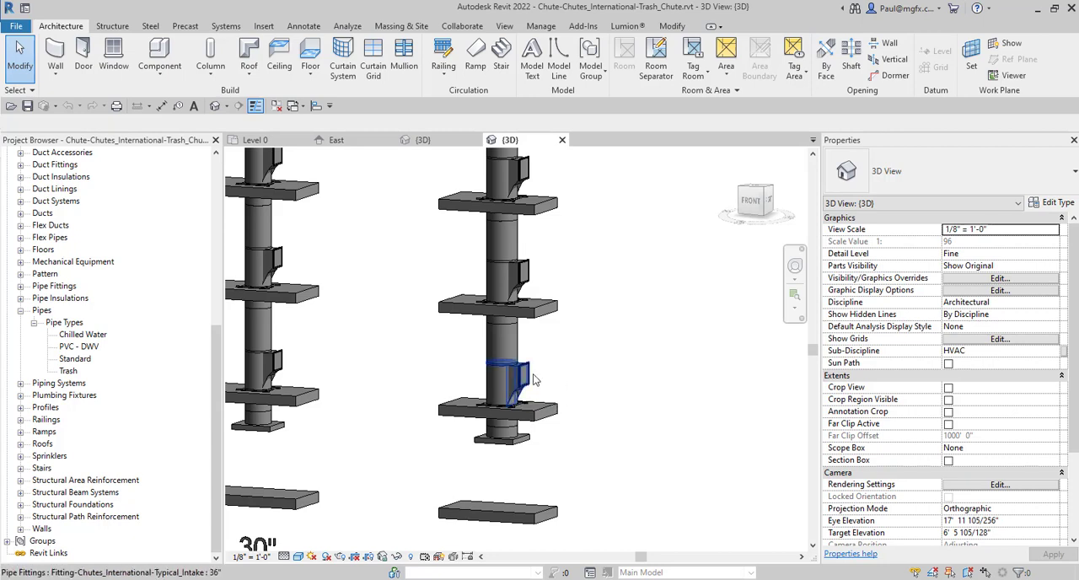
pyautogui.click(502, 362)
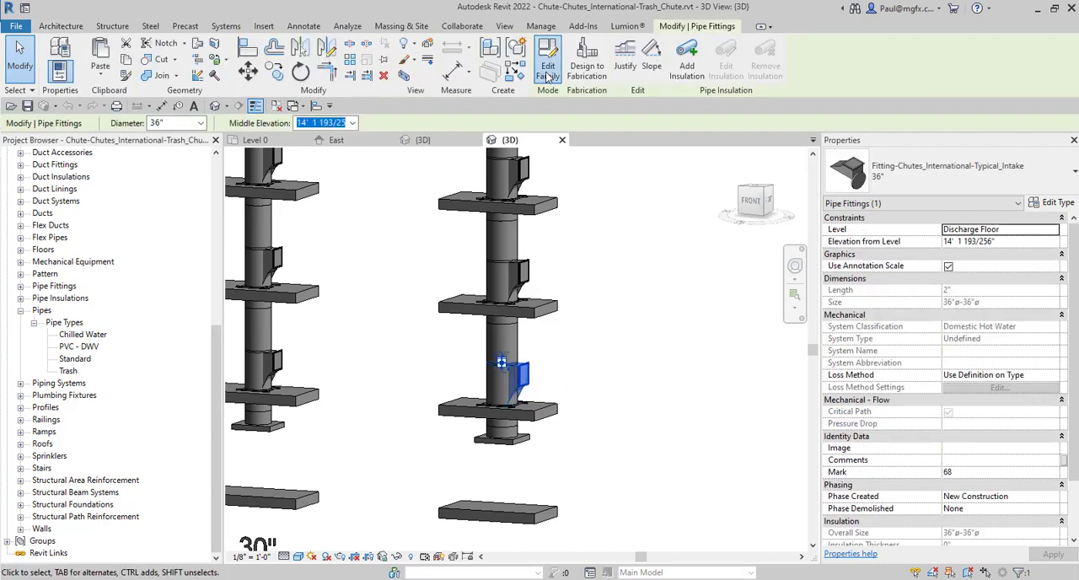
pyautogui.click(546, 59)
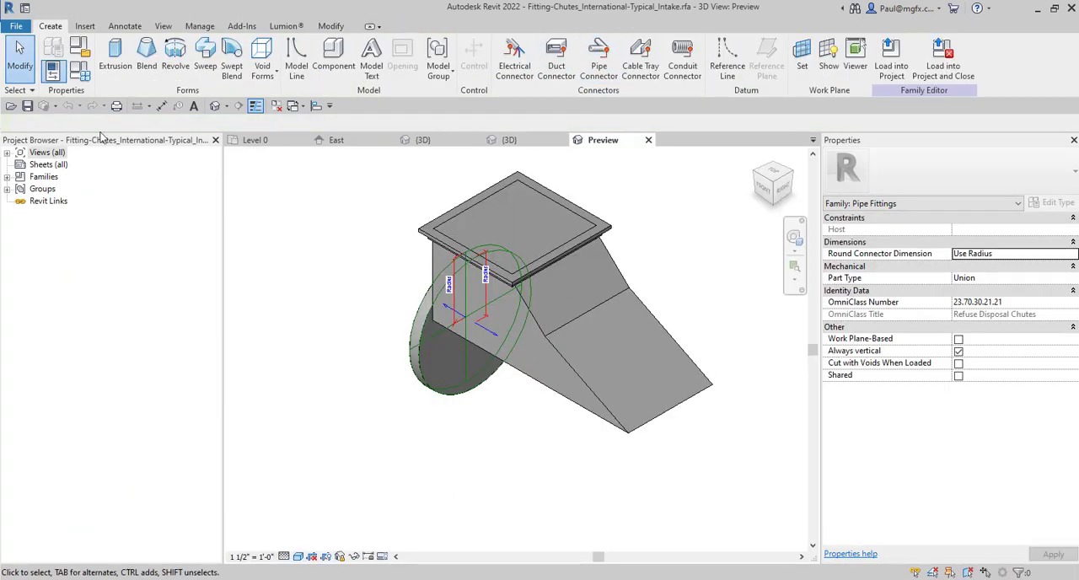
pyautogui.click(15, 25)
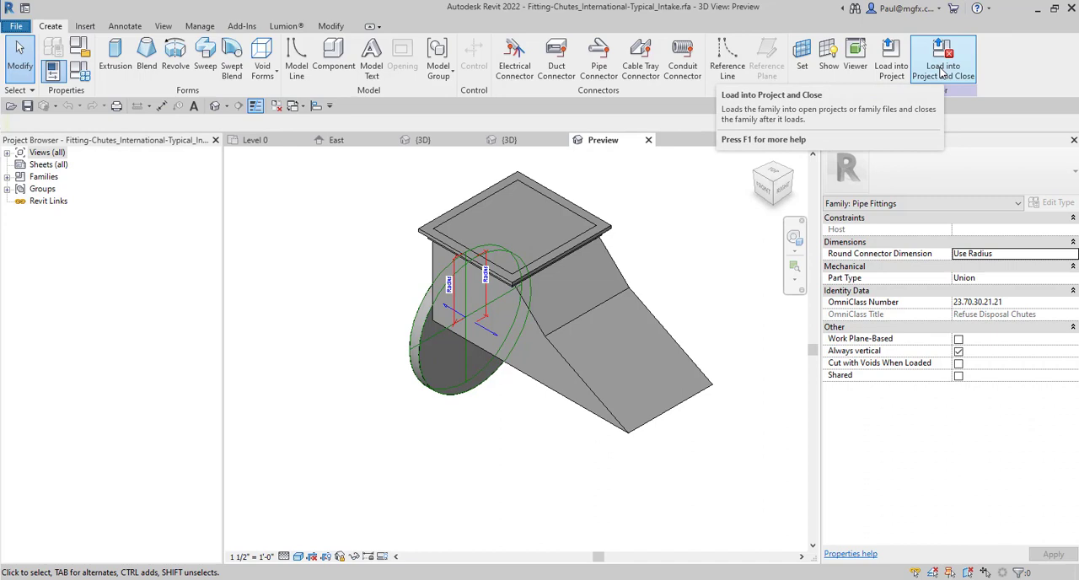
# - Load the intake fitting family into Project1.rvt and close the family editor
pyautogui.click(942, 59)
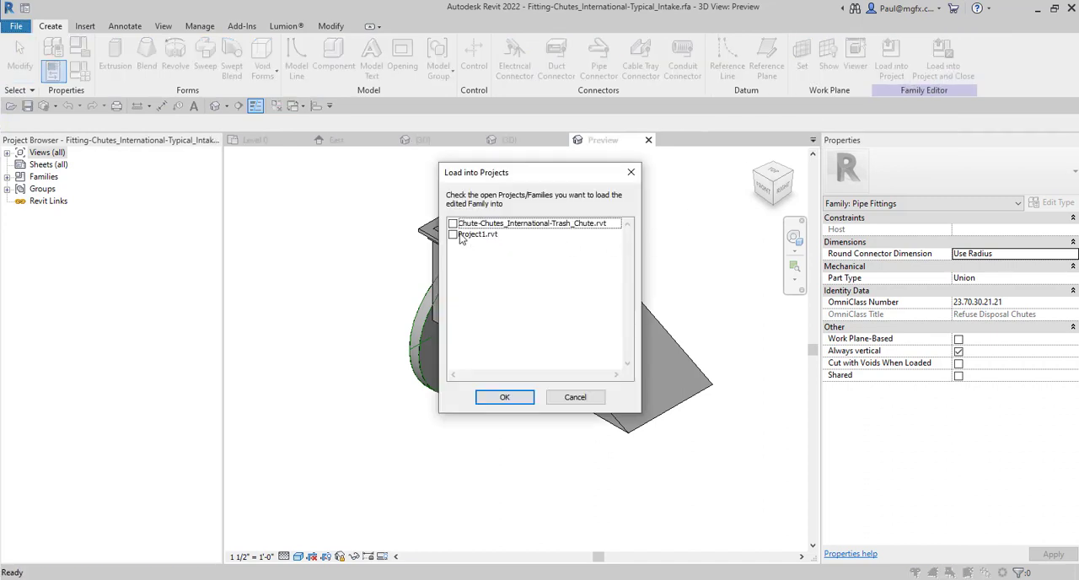
pyautogui.click(452, 234)
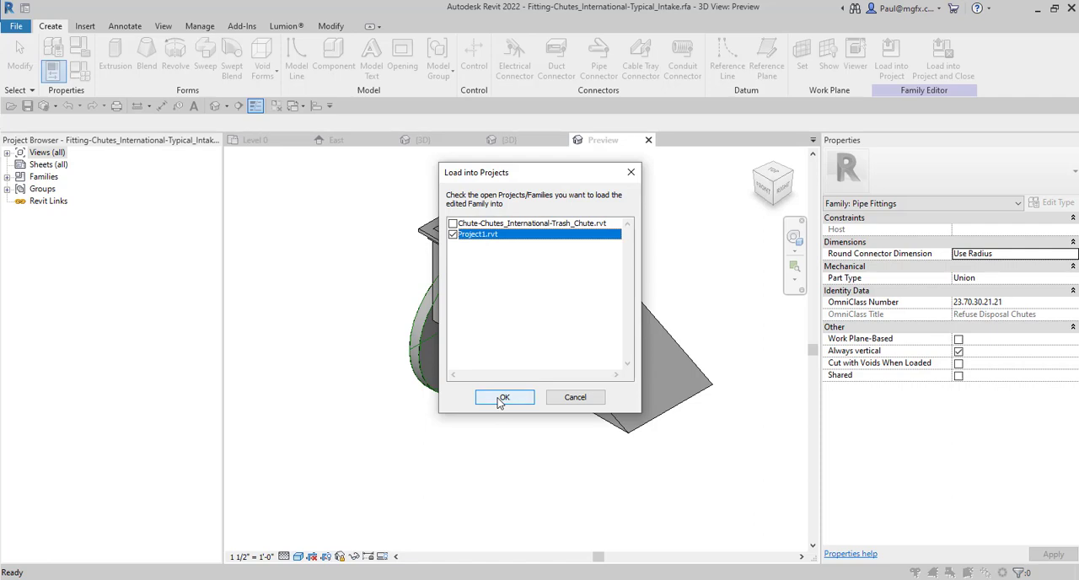
pyautogui.click(504, 398)
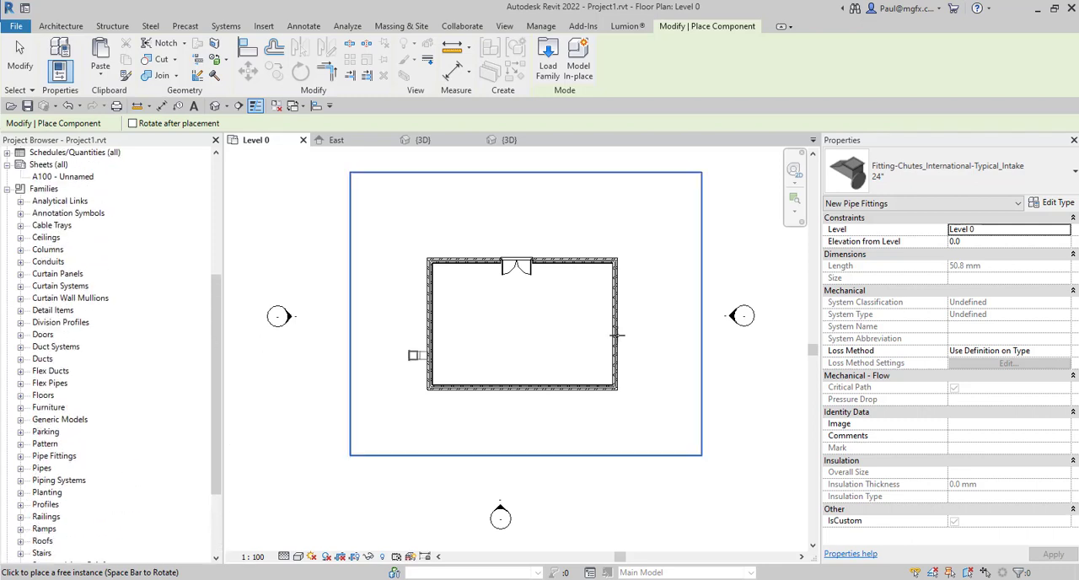
pyautogui.moveTo(520, 343)
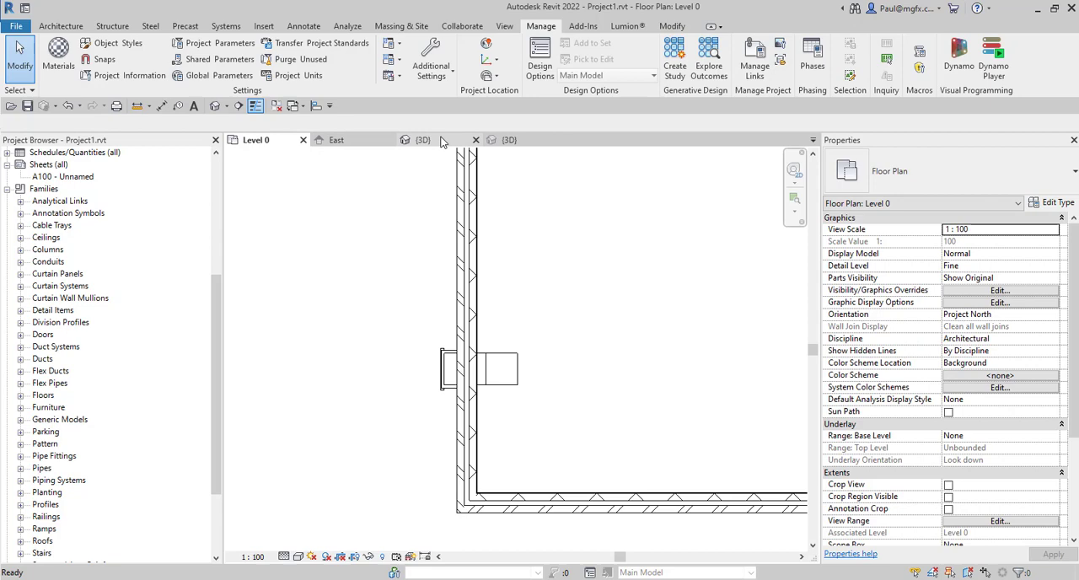
# - Glance at Project1's 3D view, then return to the Level 0 floor plan
pyautogui.click(422, 138)
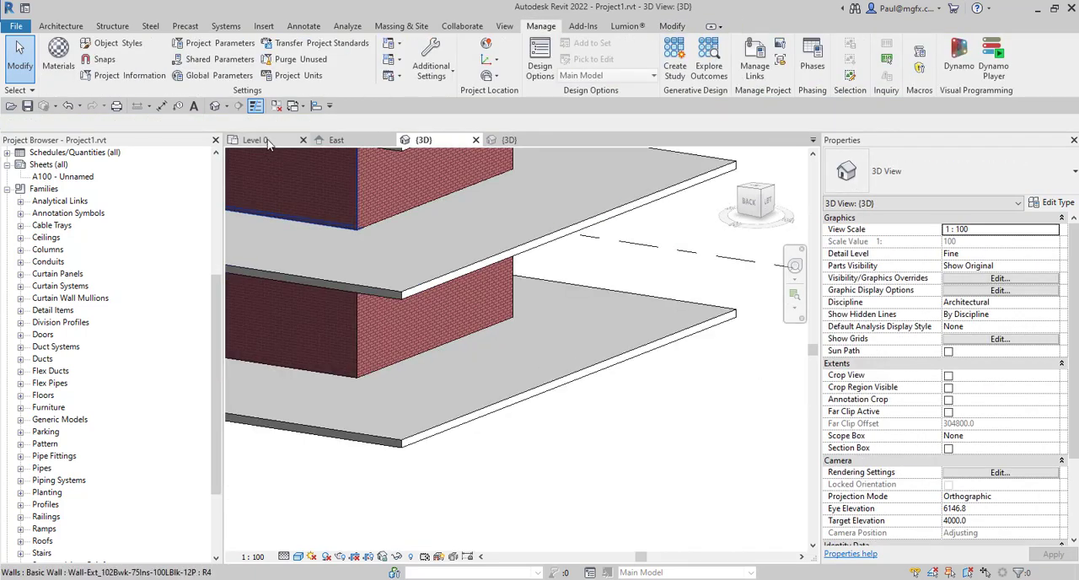
pyautogui.click(257, 139)
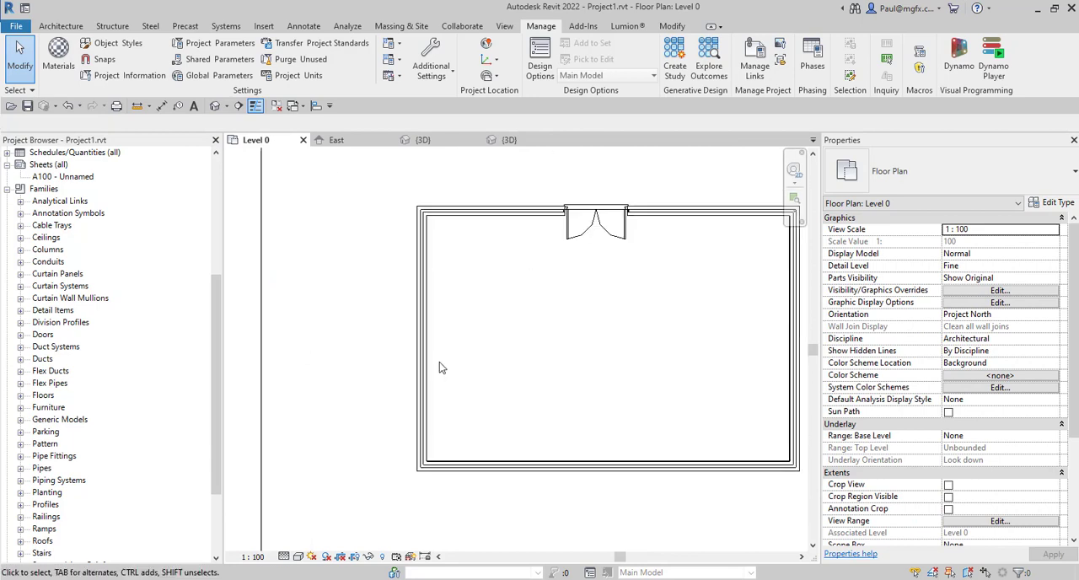
pyautogui.click(61, 25)
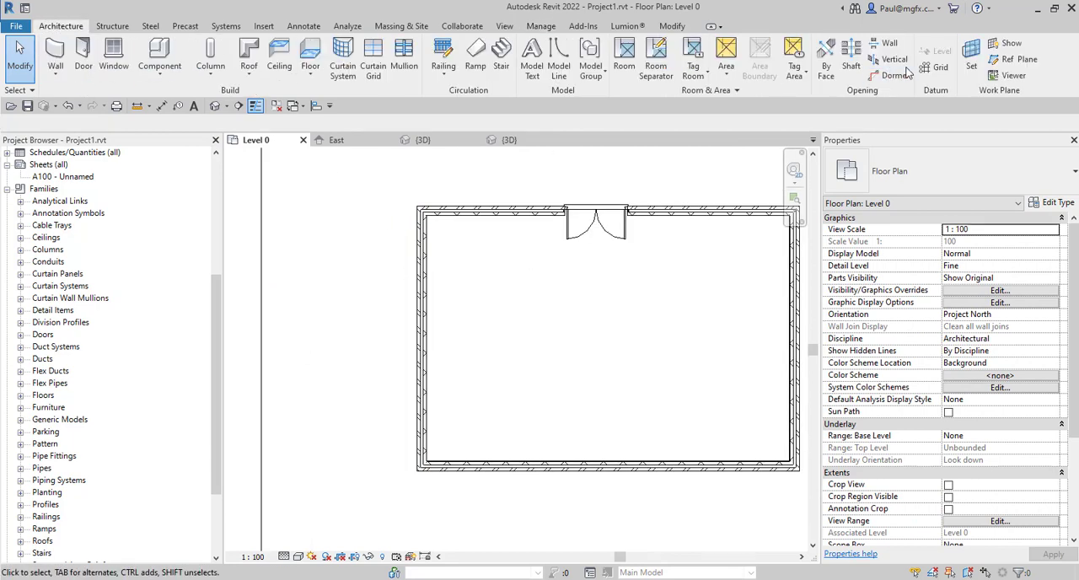
# - Draw a horizontal grid line through the Level 0 plan
pyautogui.click(936, 68)
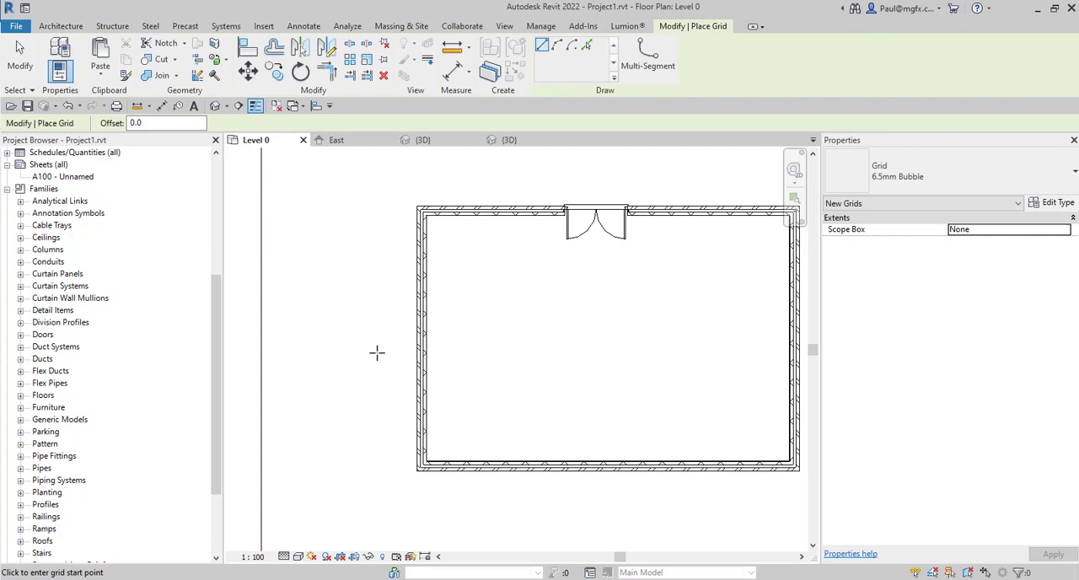
pyautogui.click(243, 347)
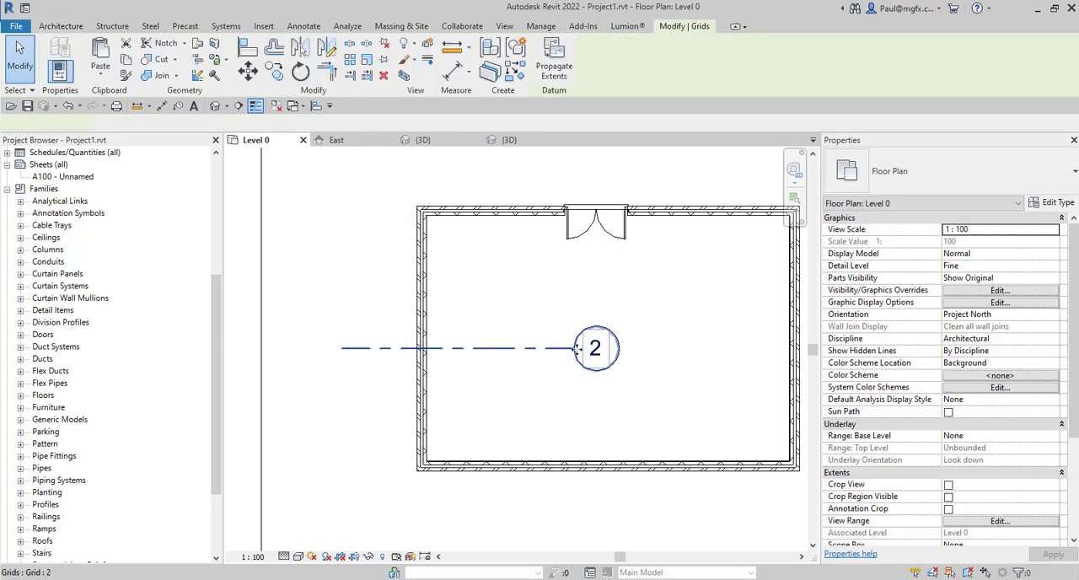
pyautogui.click(595, 348)
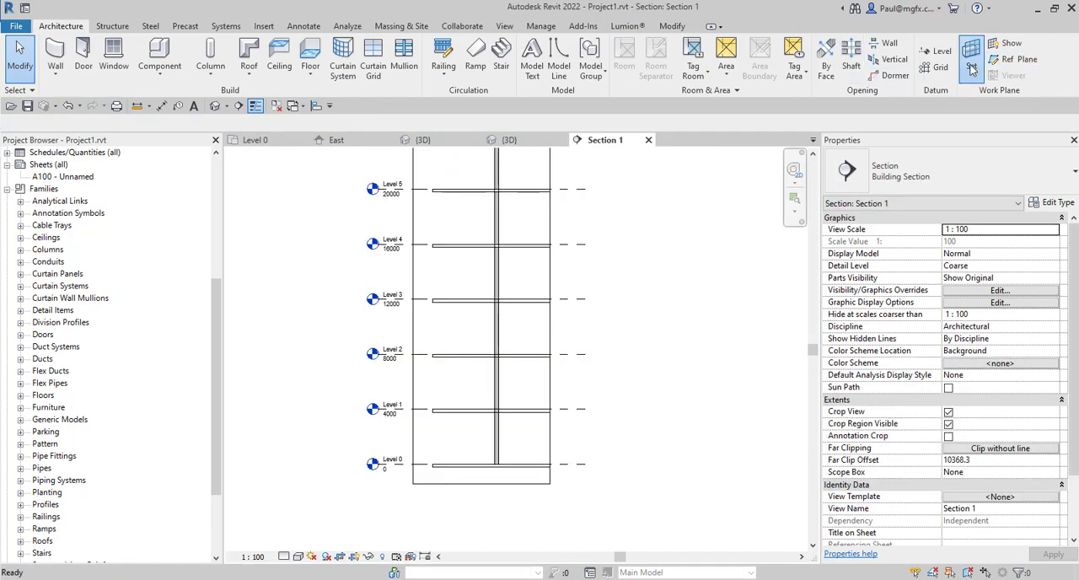
# - Choose the work plane by Name as Grid : 1 and confirm it
pyautogui.click(972, 52)
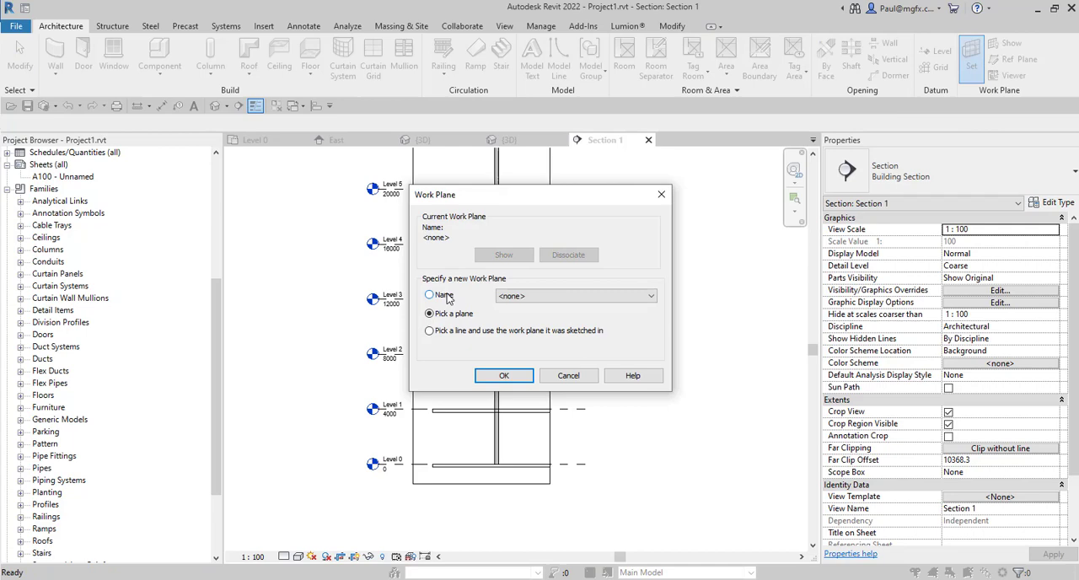
pyautogui.click(430, 295)
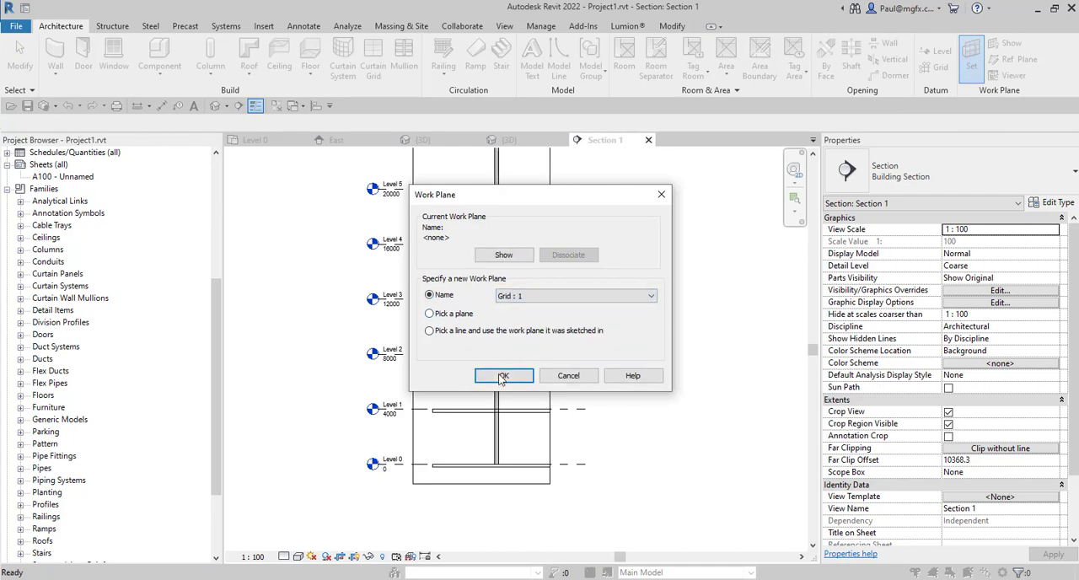
pyautogui.click(503, 374)
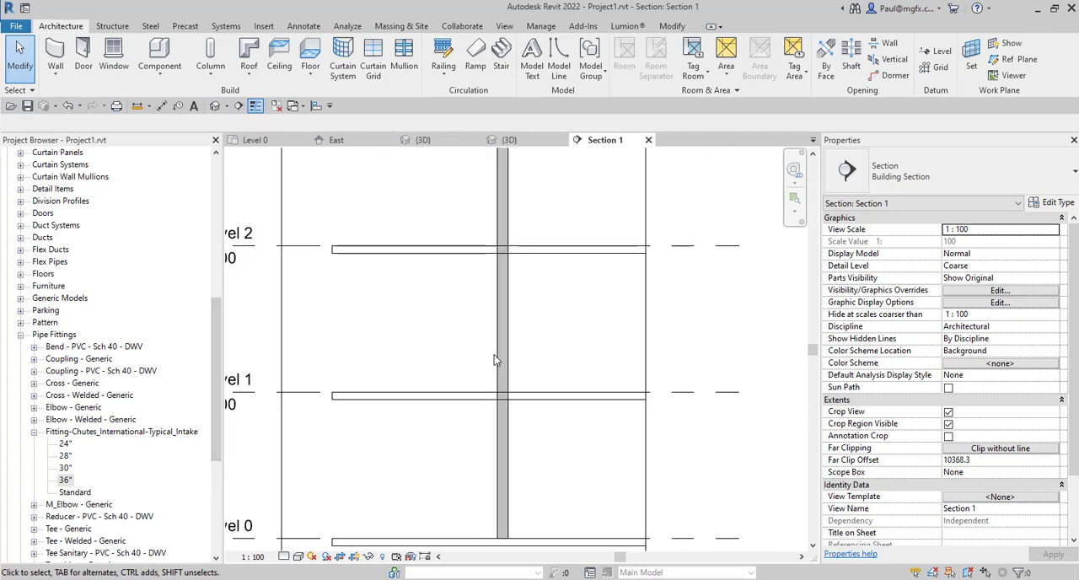
# - Place the 36" intake fitting in Section 1 and begin rotating it 90 degrees upright
pyautogui.click(64, 479)
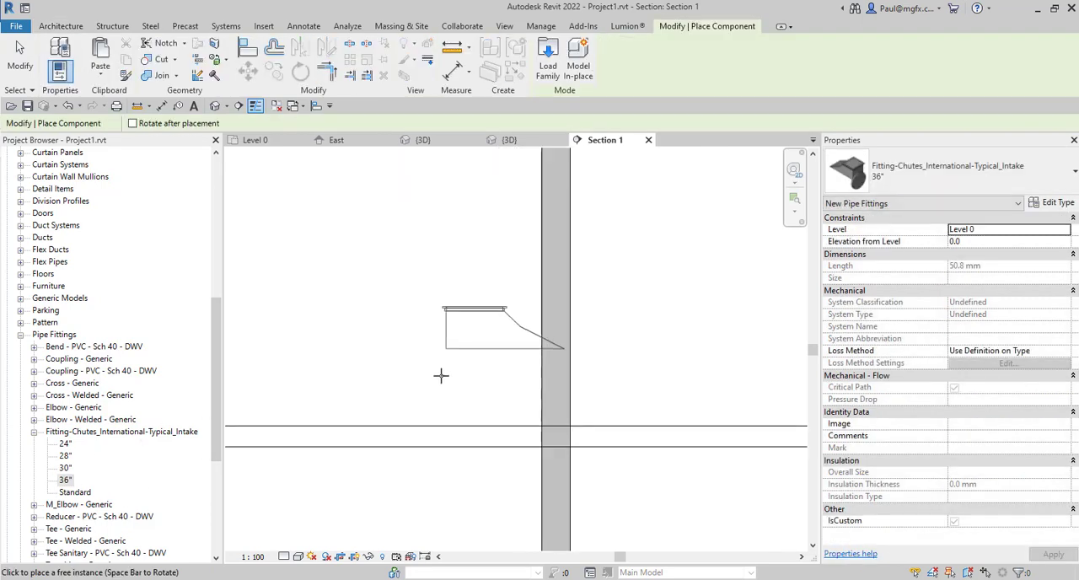
pyautogui.click(441, 364)
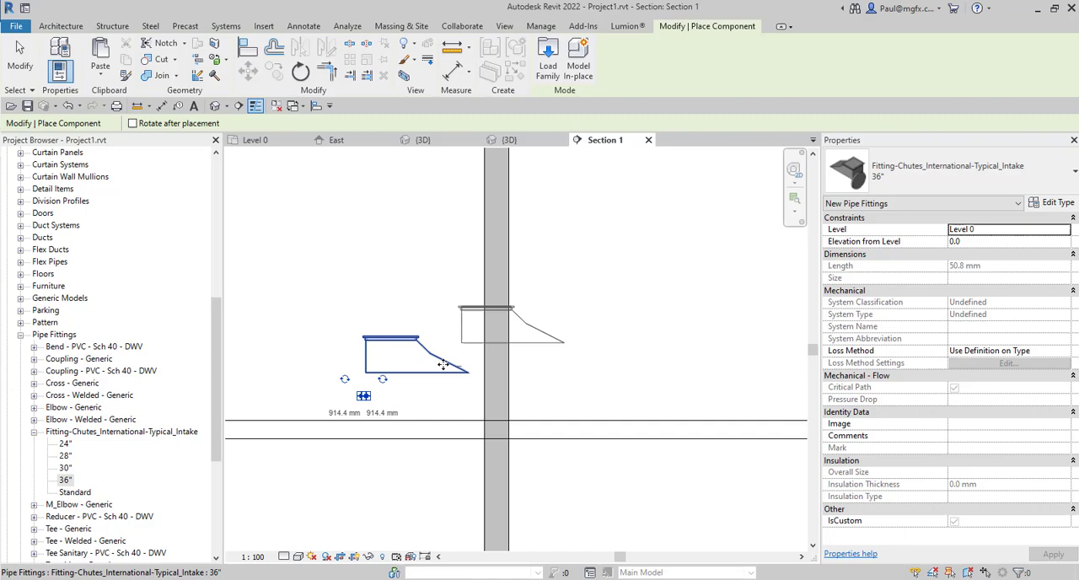
pyautogui.click(397, 346)
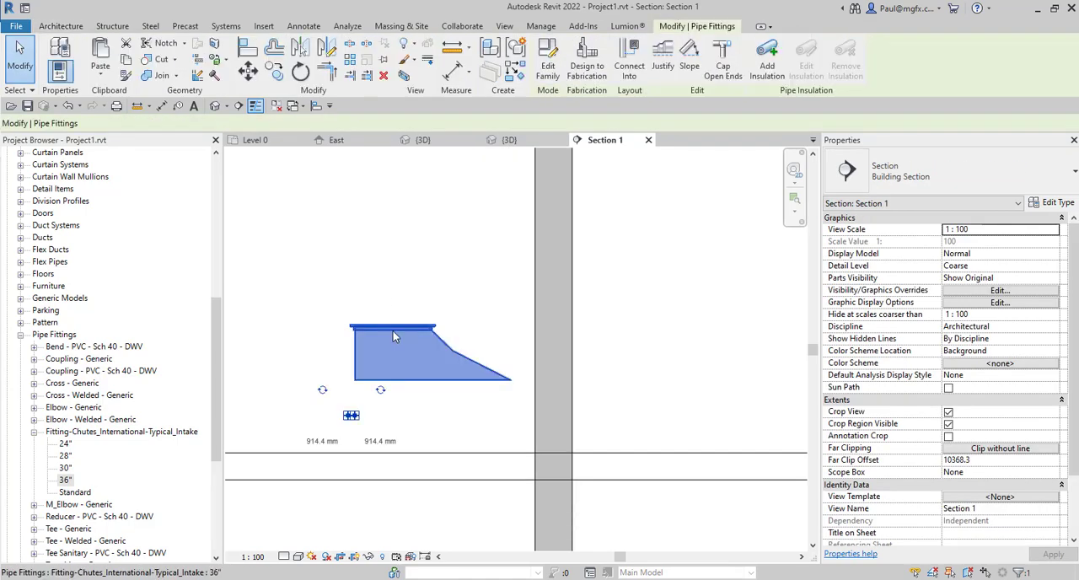
pyautogui.click(396, 337)
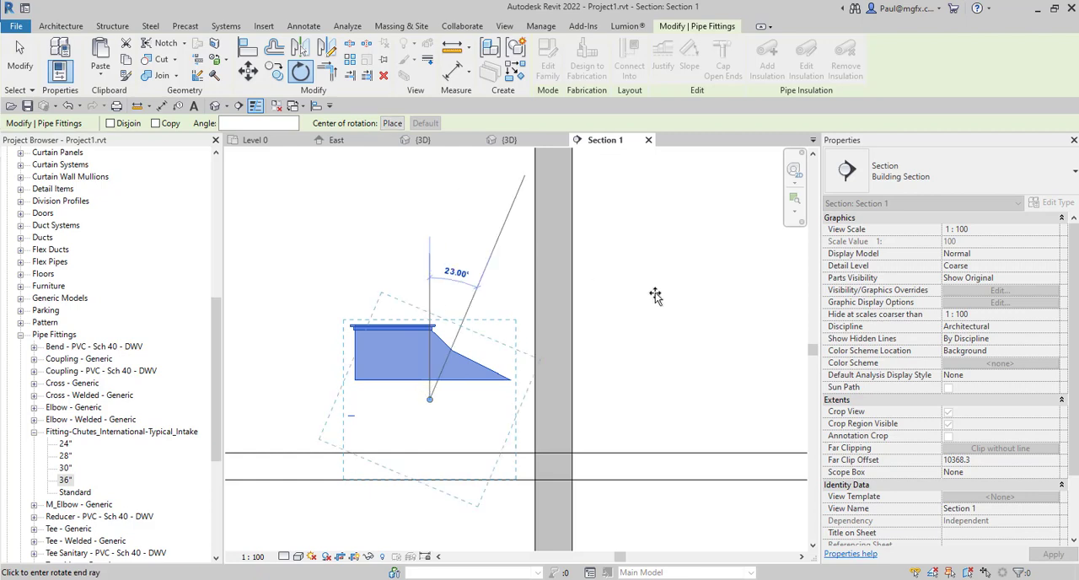
pyautogui.moveTo(688, 395)
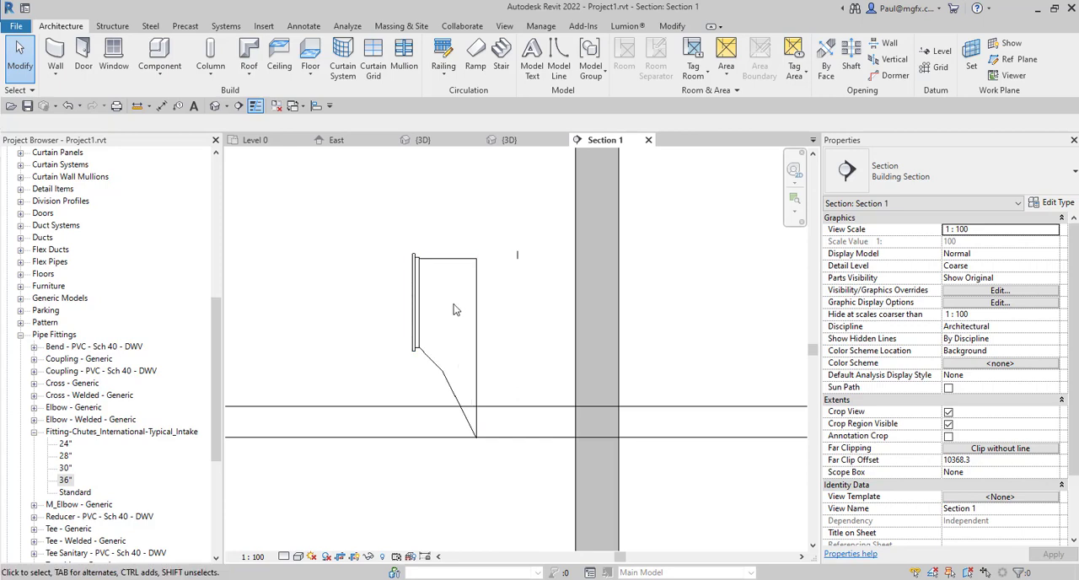
# - Snap the upright 36" intake fitting against the wall face, about 5274 mm above Level 0
pyautogui.click(425, 329)
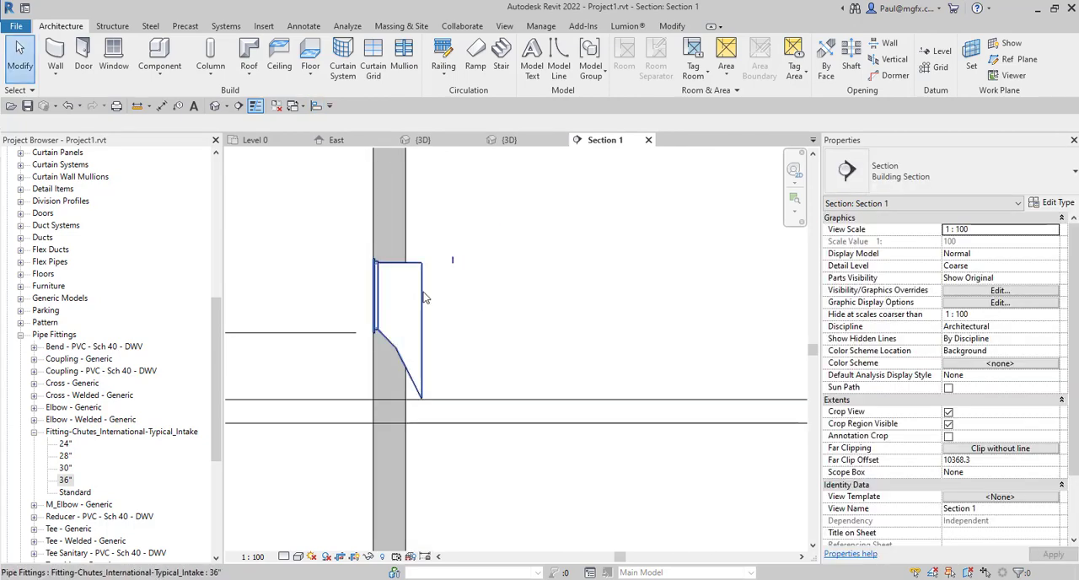
pyautogui.click(396, 303)
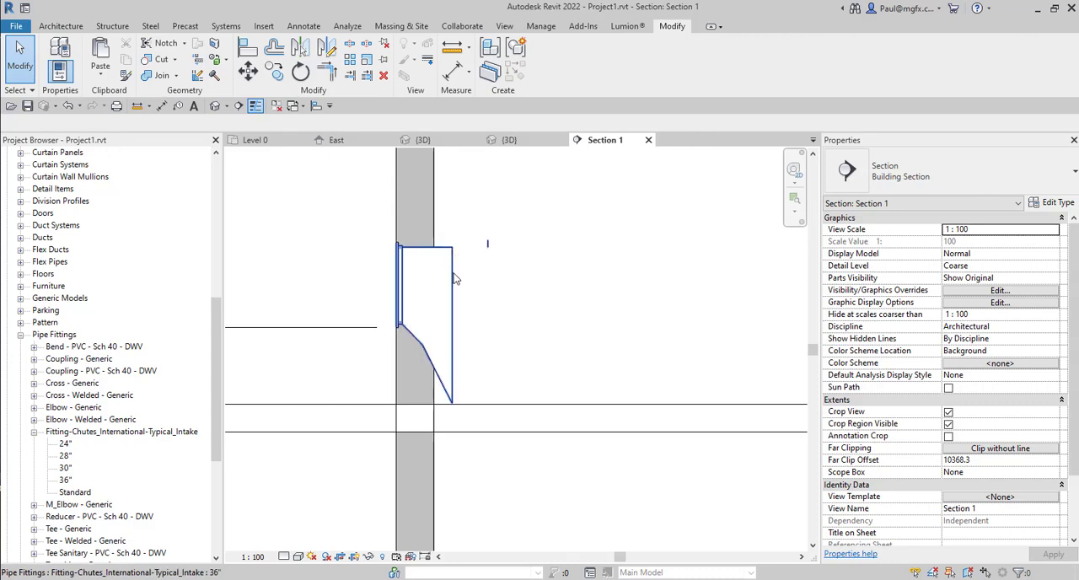
pyautogui.click(425, 278)
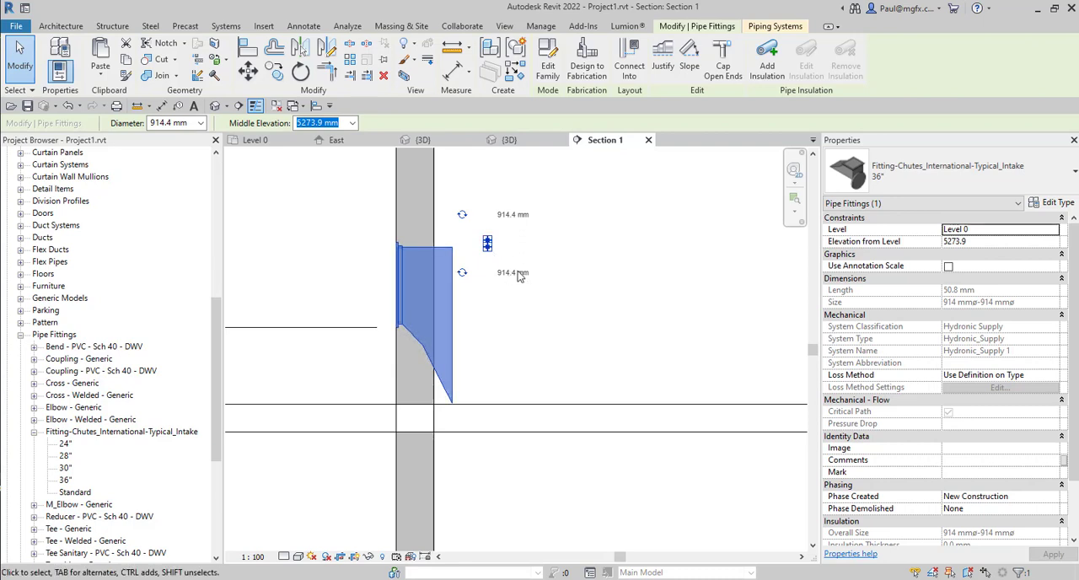
pyautogui.moveTo(521, 280)
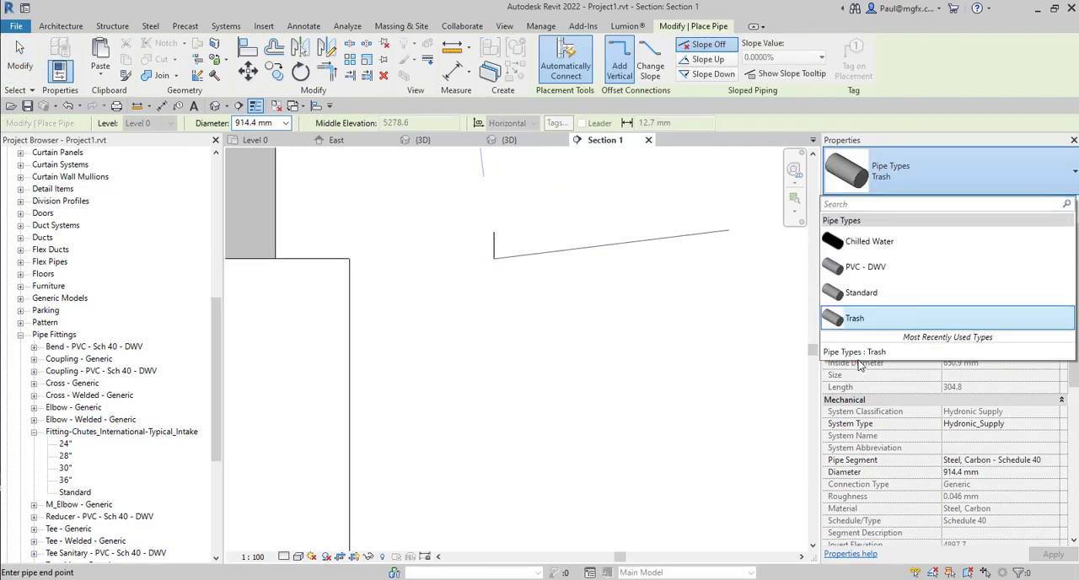
pyautogui.moveTo(853, 317)
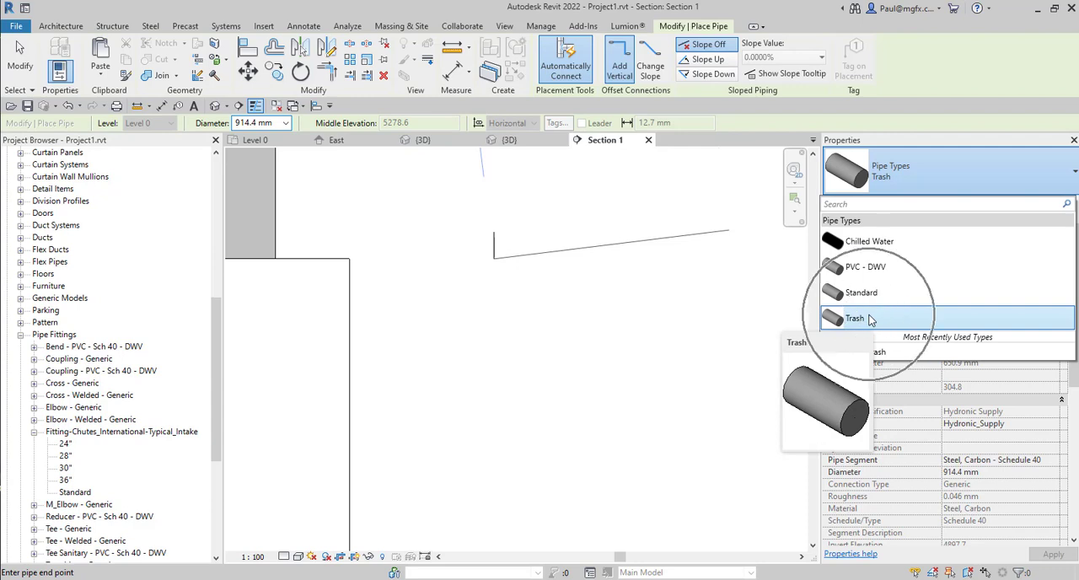
# - Draw a vertical Trash-type pipe beside the intake fitting, then pick the wall behind it
pyautogui.click(853, 317)
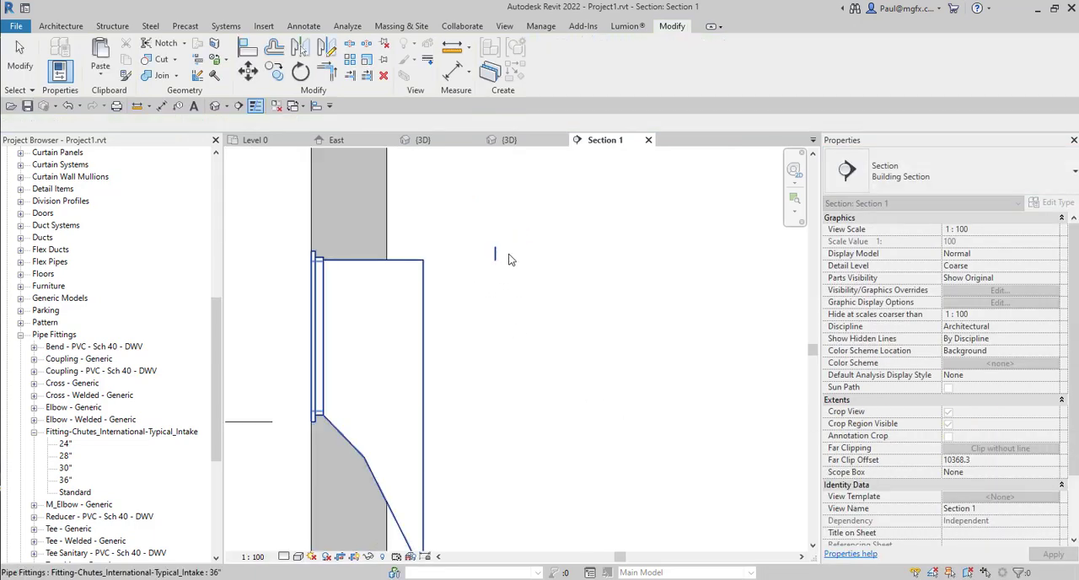
pyautogui.click(363, 337)
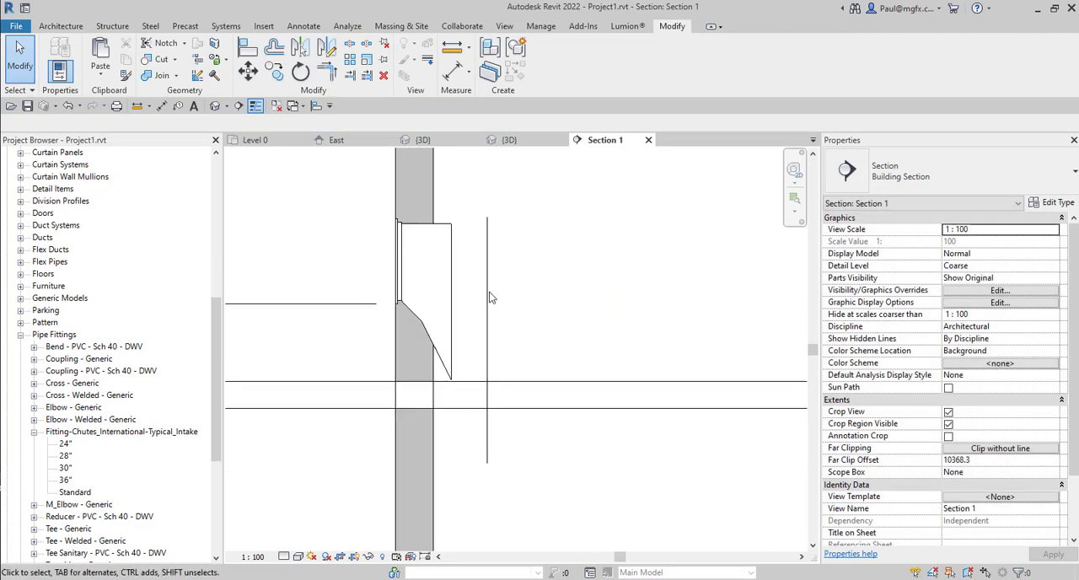
pyautogui.click(283, 556)
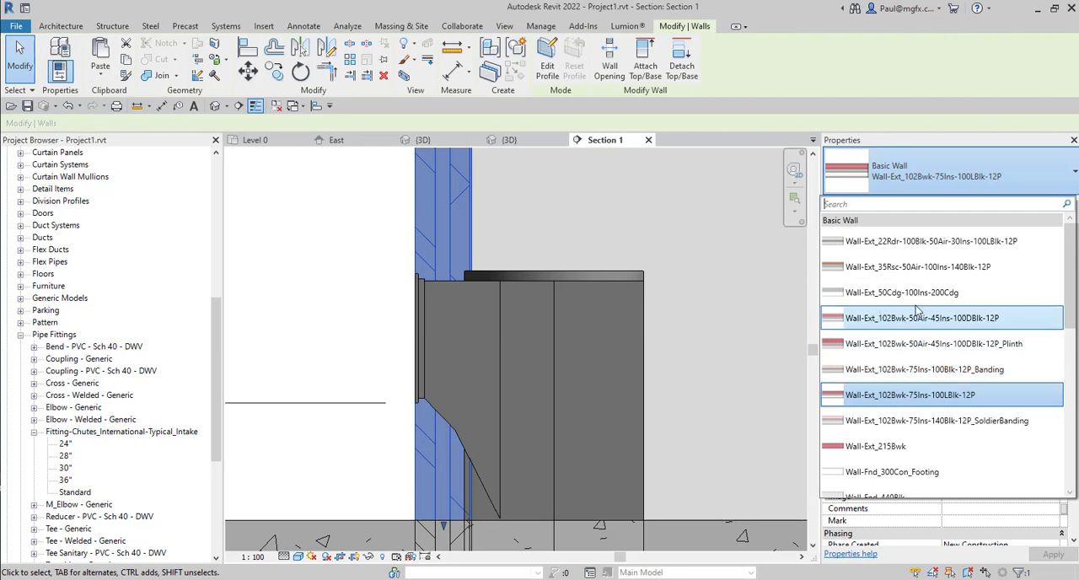
# - Swap the exterior wall behind the chute for a partition Basic Wall type
pyautogui.click(917, 266)
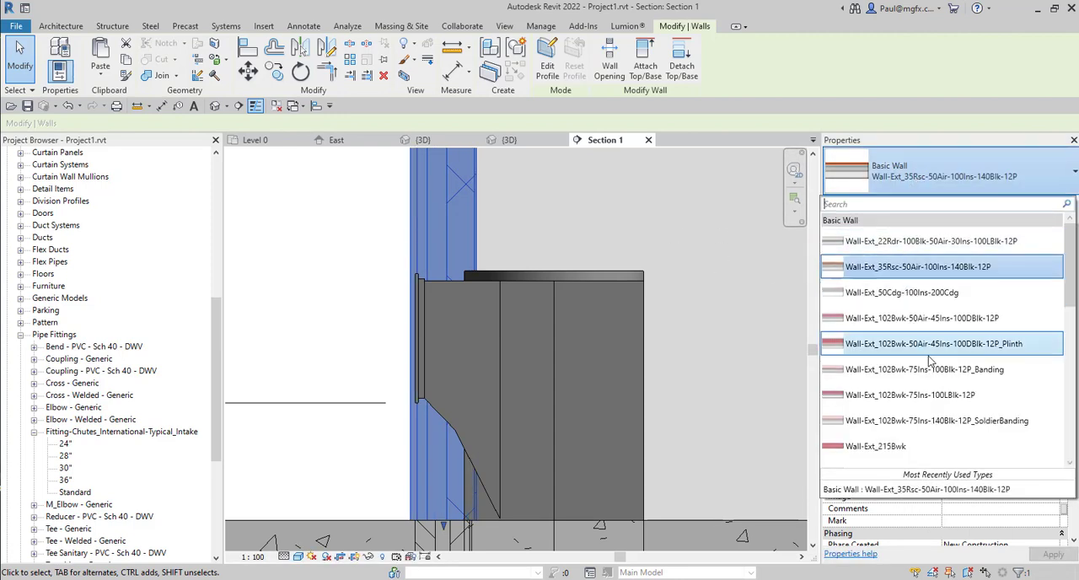
pyautogui.scroll(-3)
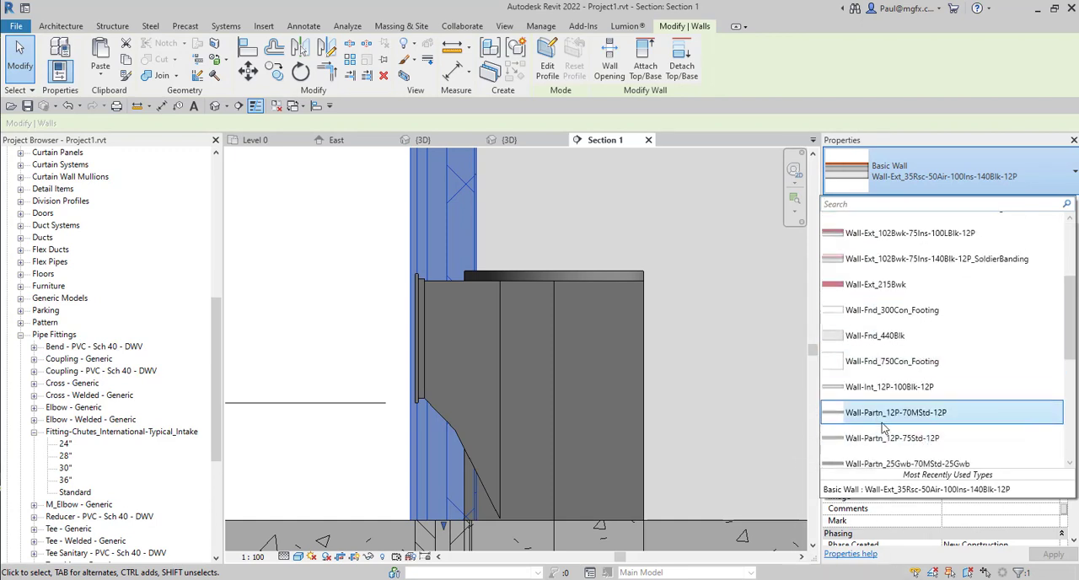
pyautogui.click(897, 412)
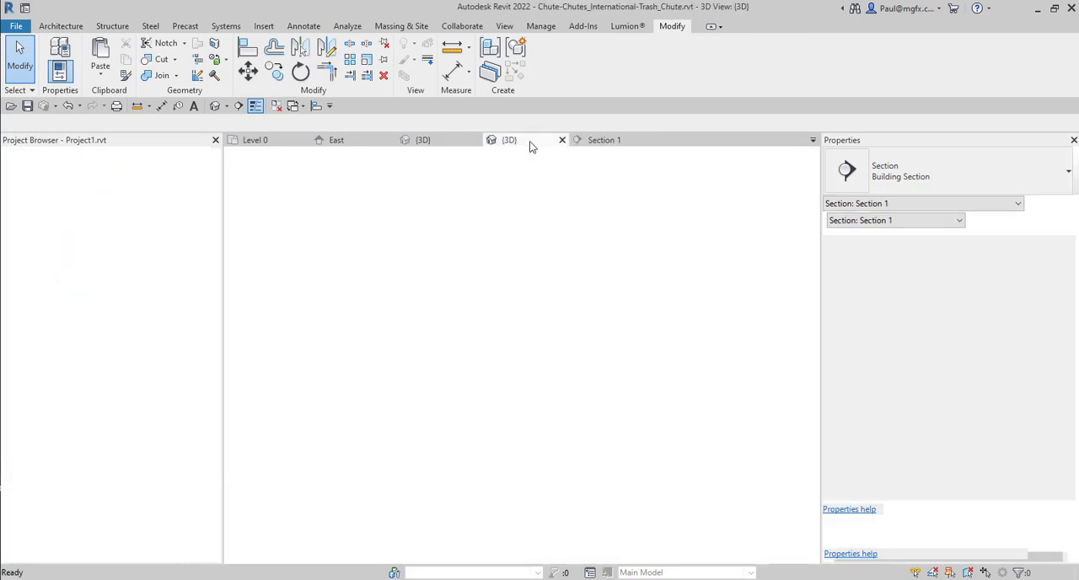
# - Copy the floor frame from Chute-Chutes_International-Trash_Chute.rvt and paste it into Project1, accepting duplicate types
pyautogui.click(509, 140)
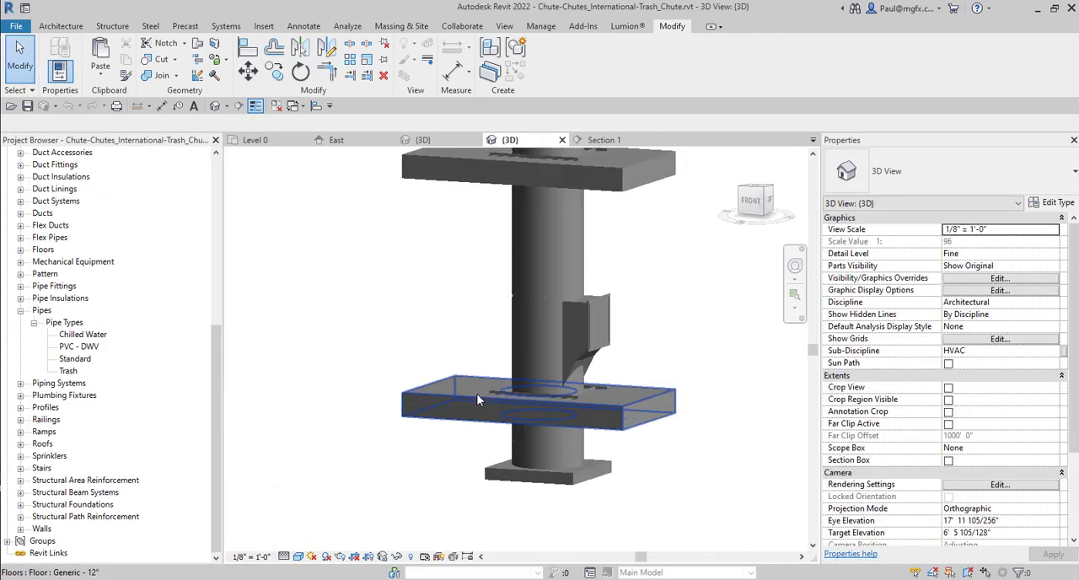
pyautogui.click(502, 395)
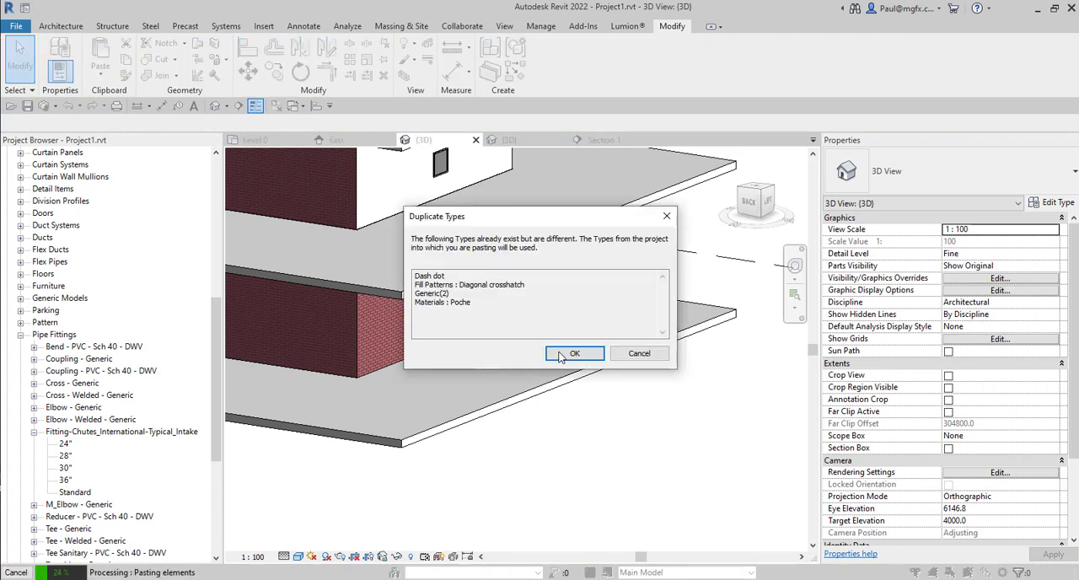
pyautogui.click(573, 354)
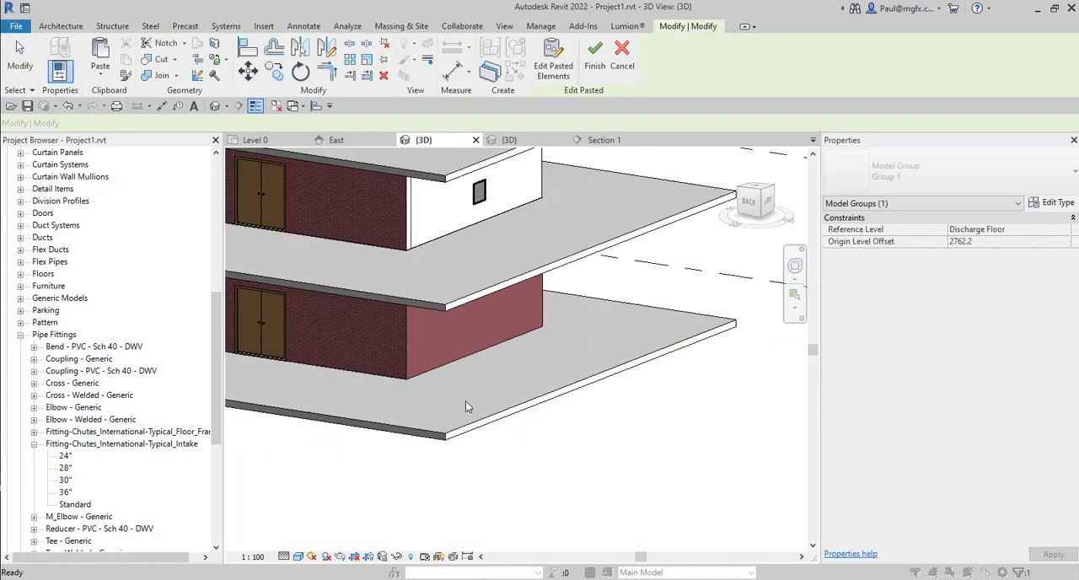
# - Finish the pasted floor group, then edit the Typical Floor Frame family from the Project Browser
pyautogui.rightClick(469, 406)
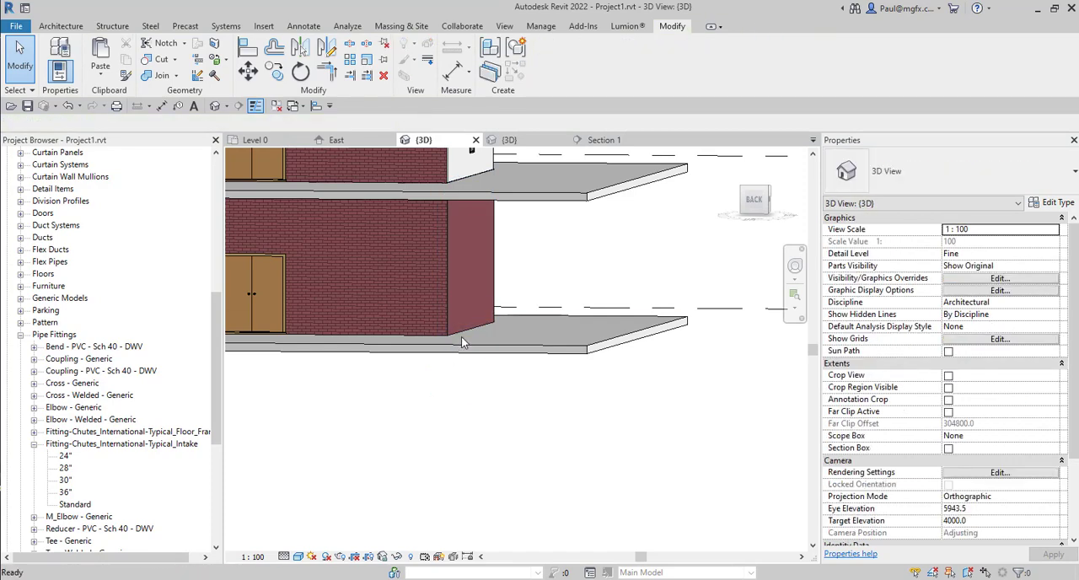
pyautogui.click(606, 139)
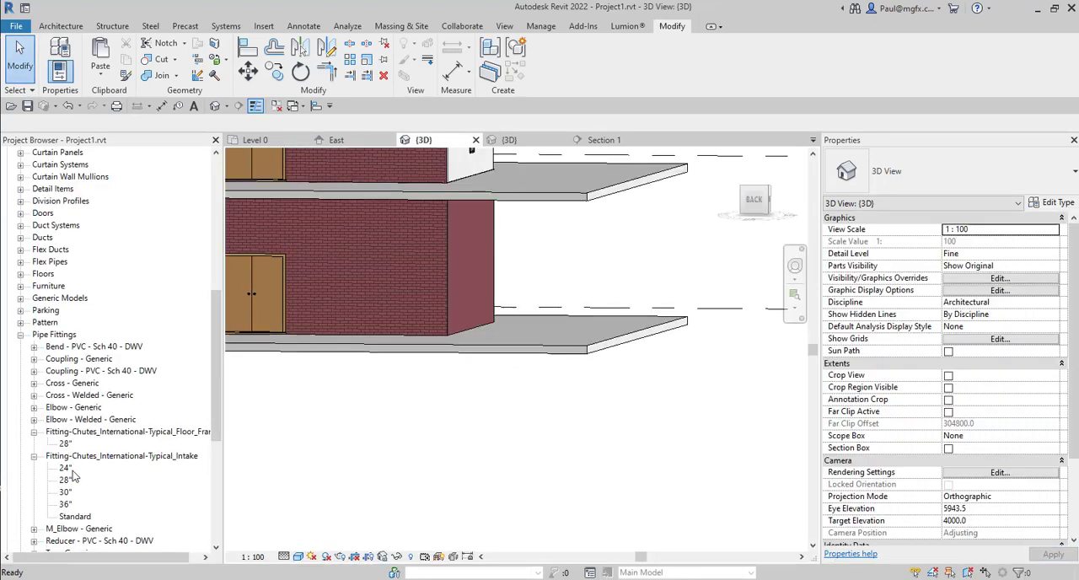
pyautogui.click(64, 443)
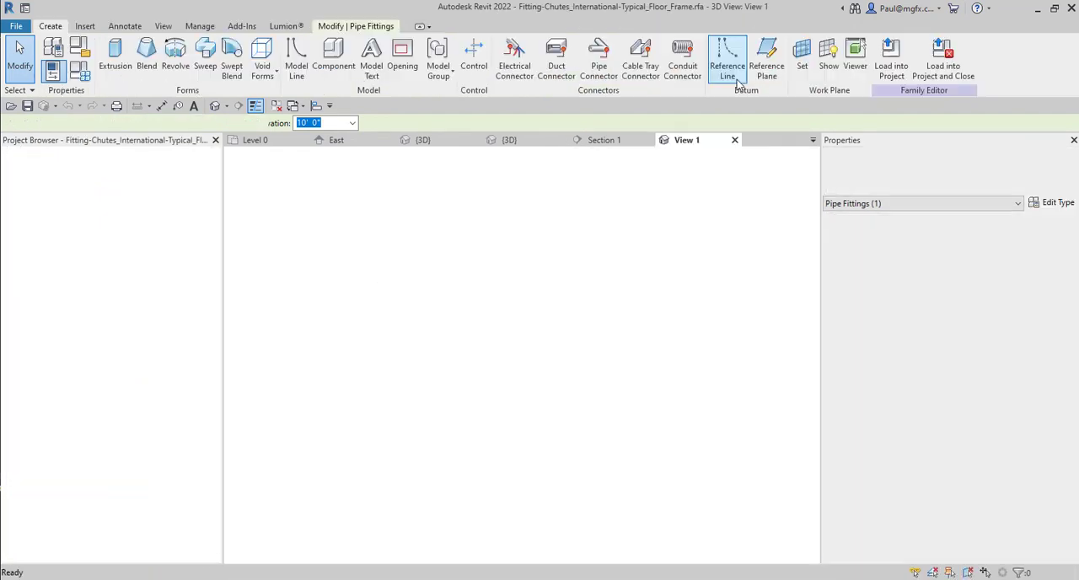
# - Load the edited Typical Floor Frame family into Project1.rvt, adding its 28" type
pyautogui.click(890, 59)
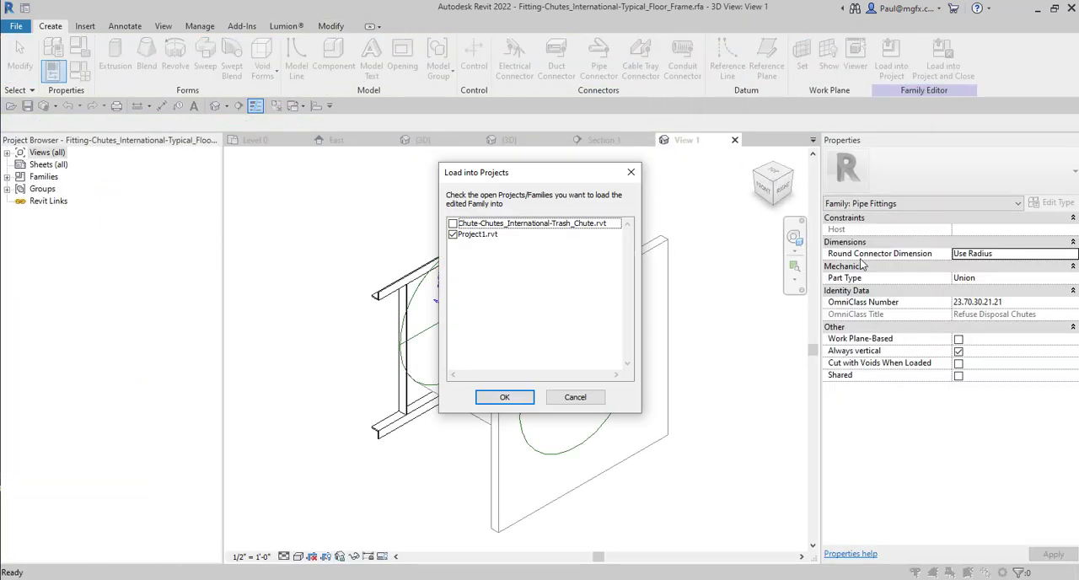
pyautogui.click(504, 398)
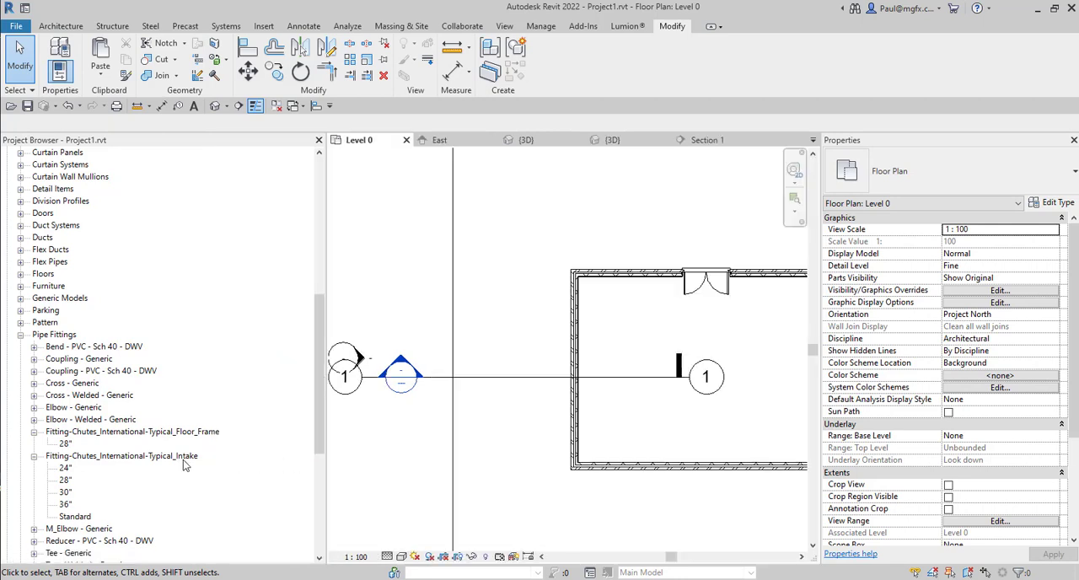
pyautogui.click(64, 444)
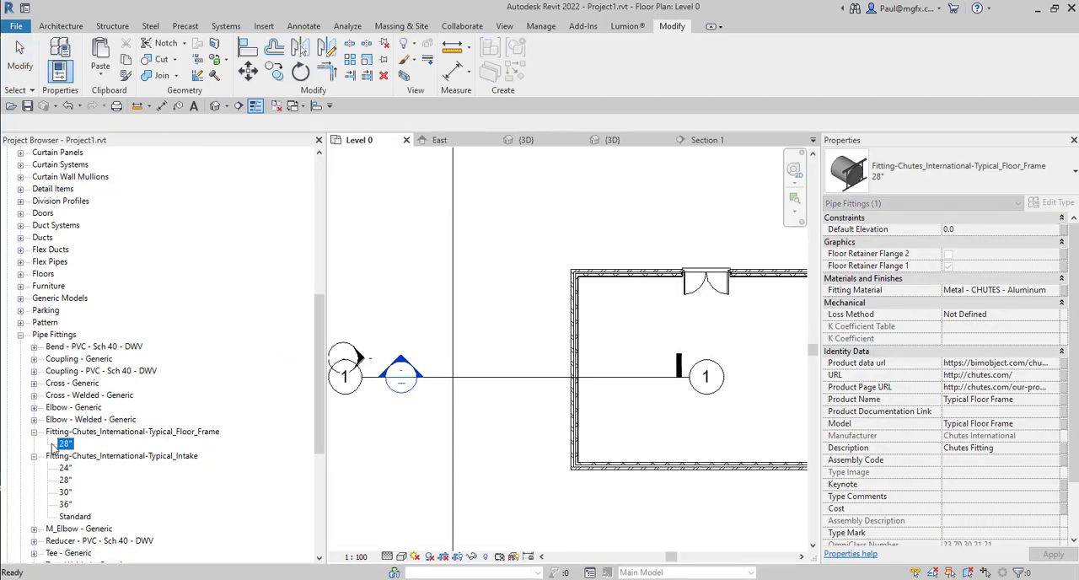
# - Collapse the Typical Floor Frame family's types and return to the Section 1 view
pyautogui.click(132, 432)
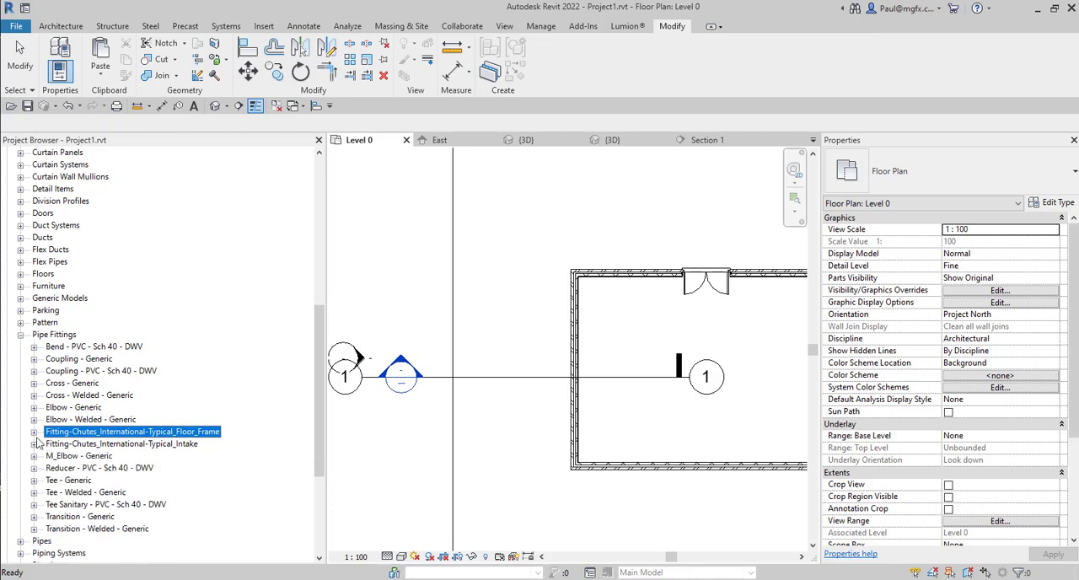
pyautogui.click(33, 432)
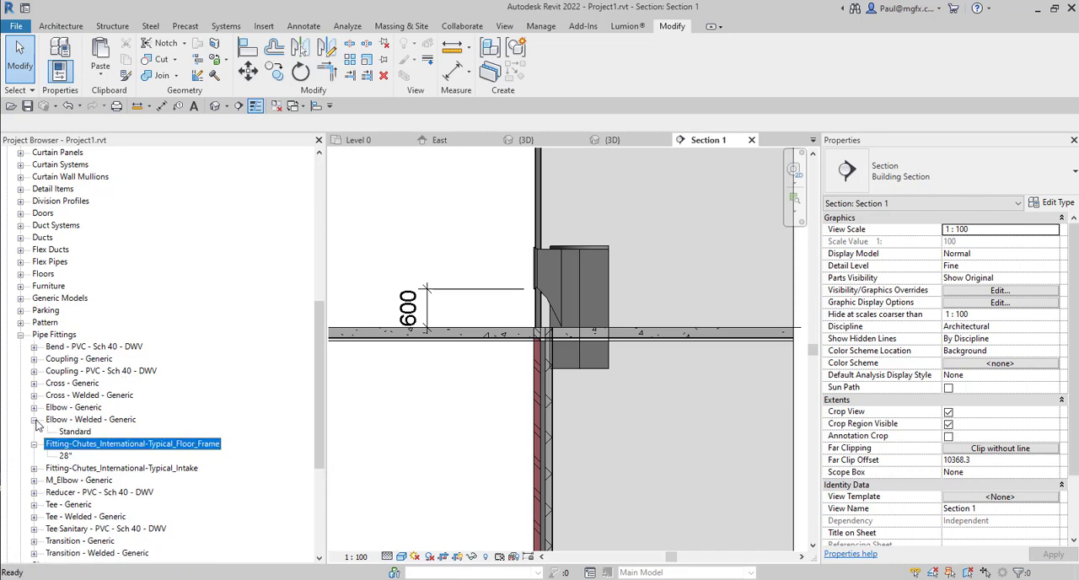
pyautogui.click(64, 455)
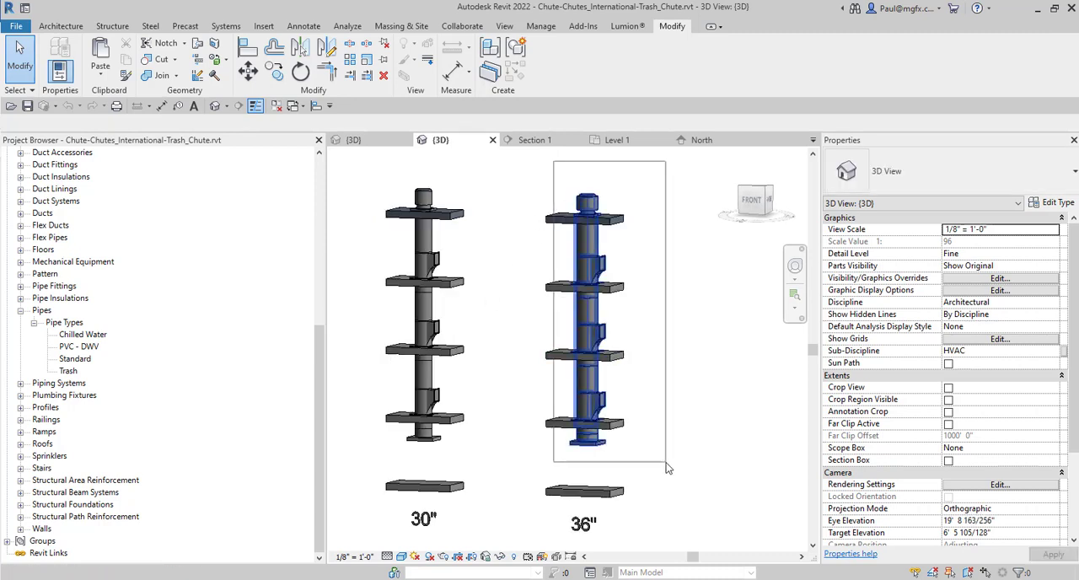
# - Copy the whole 36" chute stack and paste it into Project1's Level 1 plan Aligned to Selected Levels
pyautogui.click(587, 279)
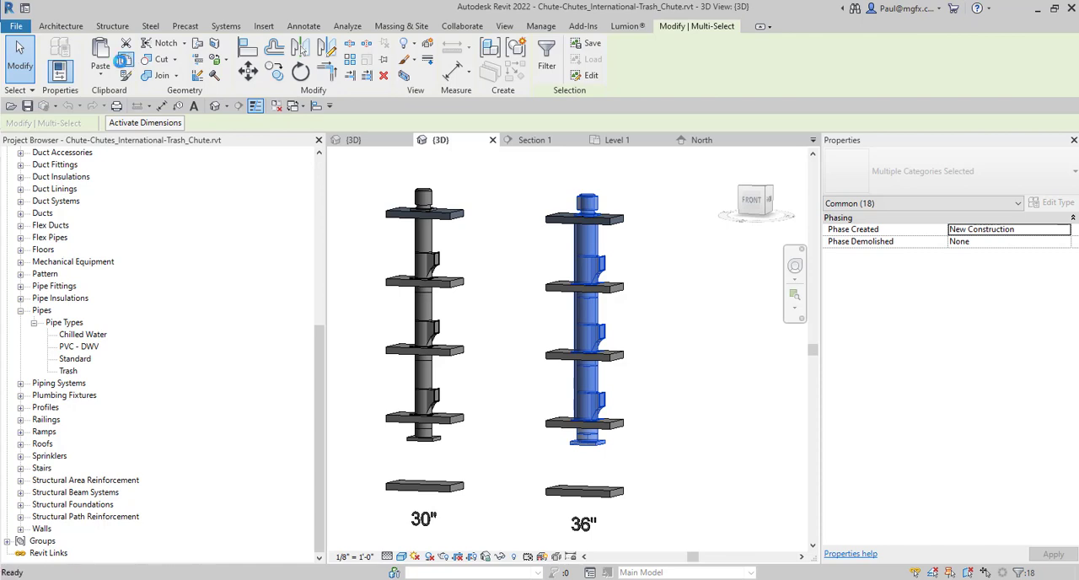
pyautogui.click(100, 50)
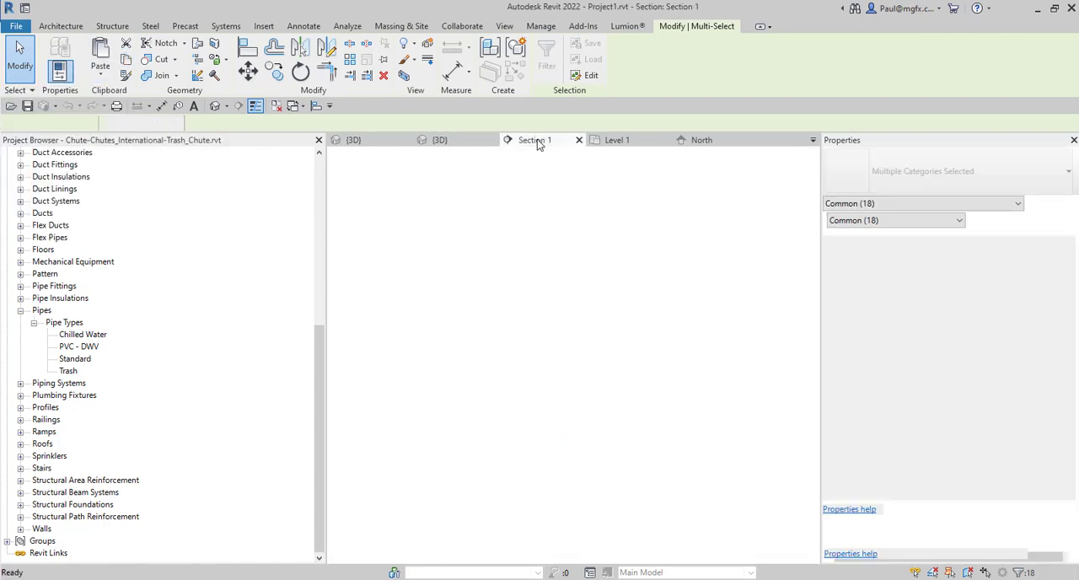
pyautogui.click(534, 140)
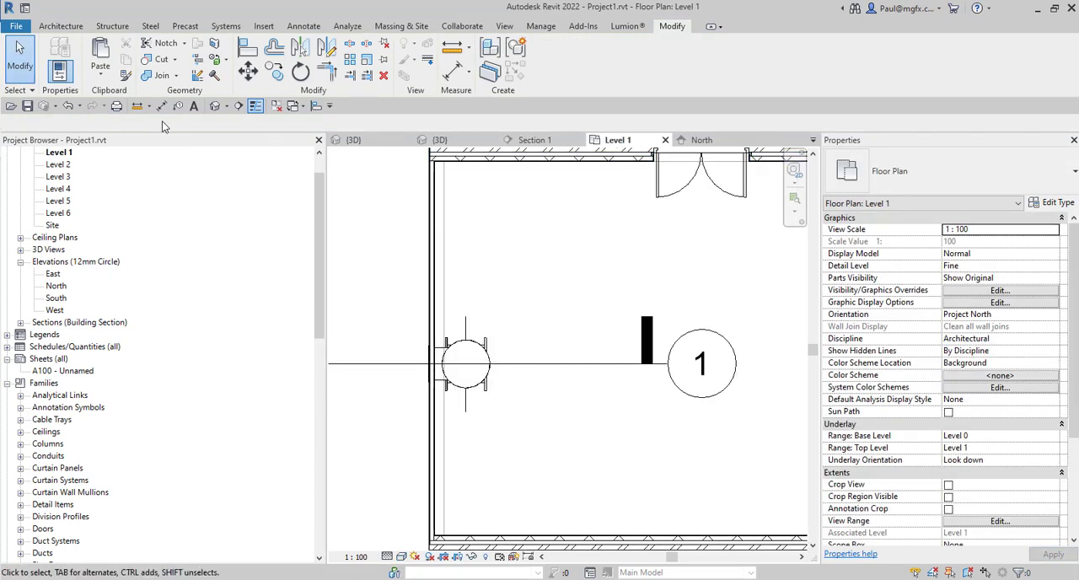
pyautogui.click(100, 64)
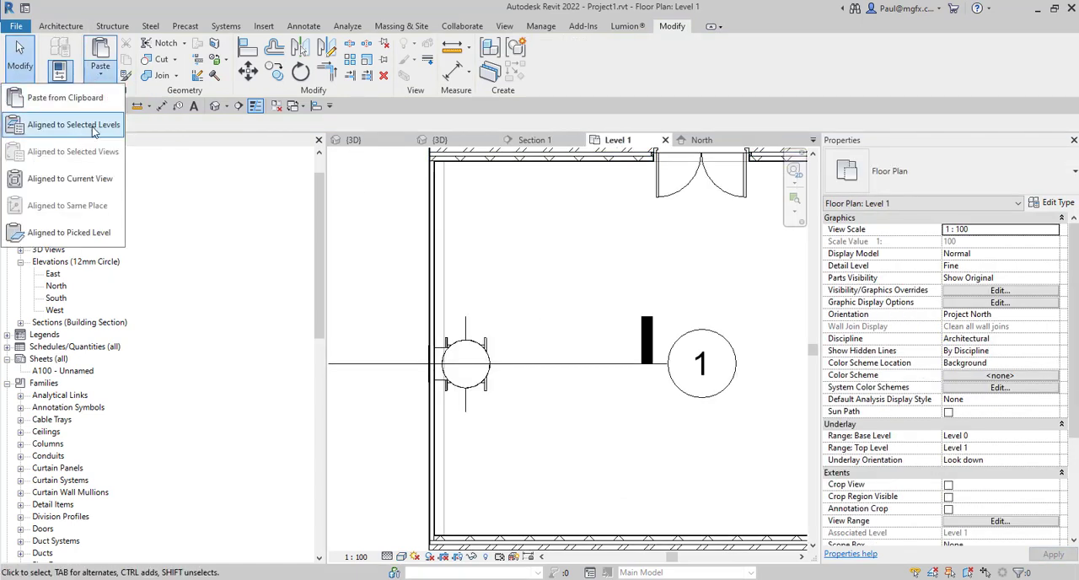
pyautogui.click(74, 125)
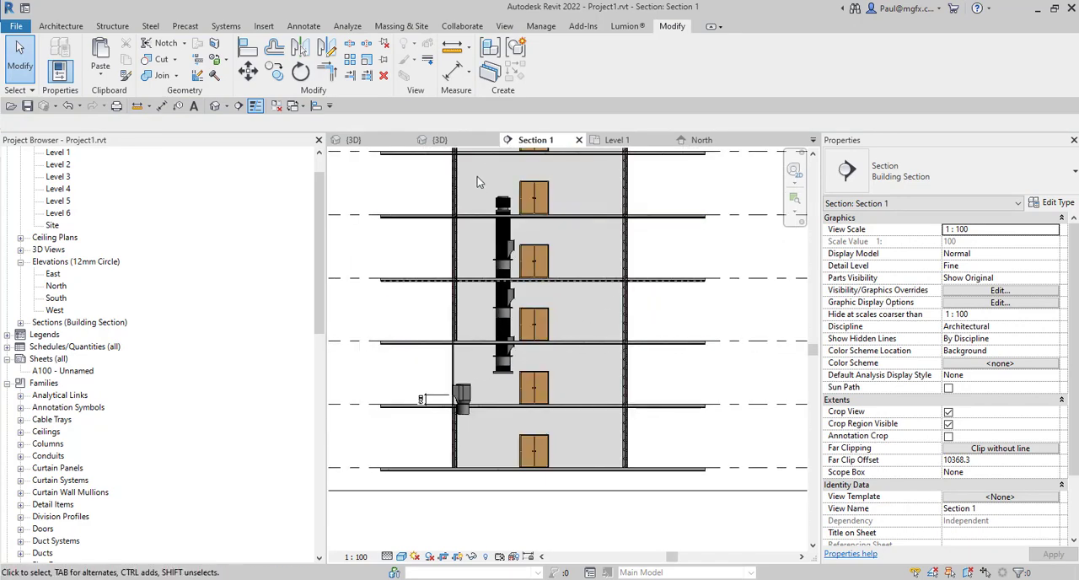
# - Zoom to the chute base and start placing the 28" Typical Floor Frame fitting beside it
pyautogui.click(503, 278)
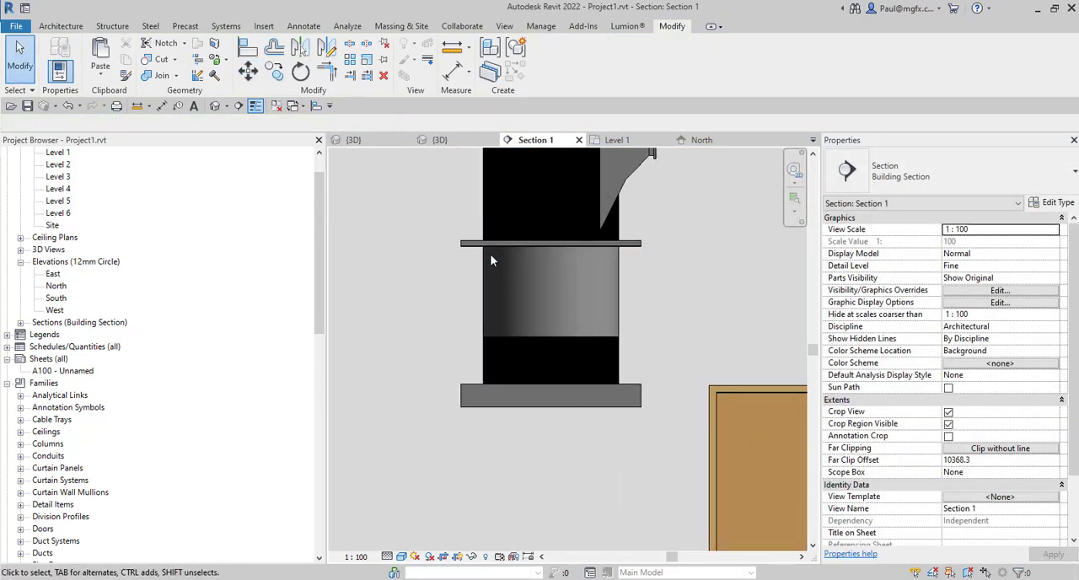
pyautogui.click(580, 253)
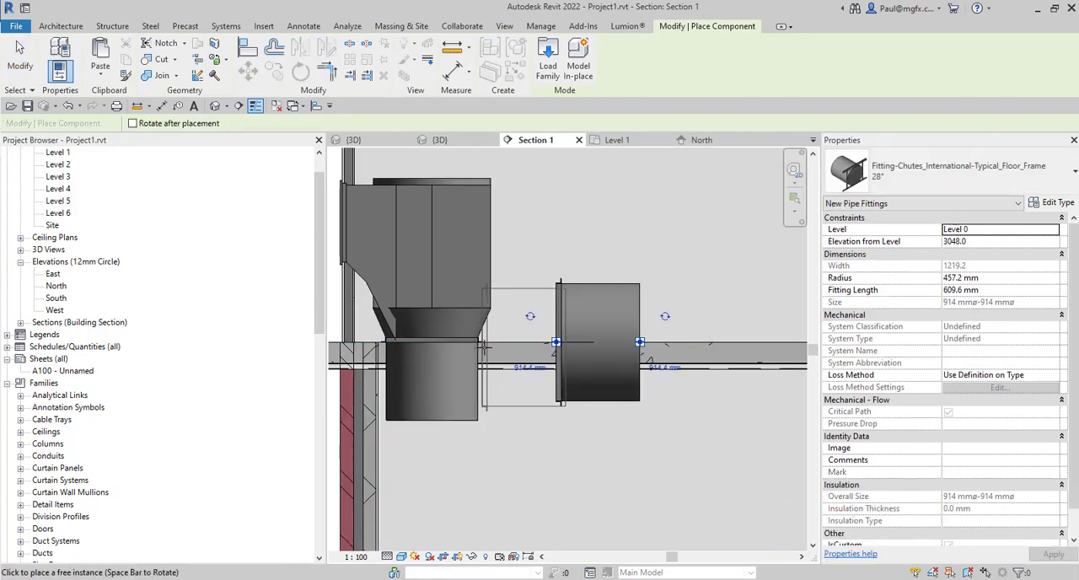
# - Place the 28" floor frame fitting on Level 1 under the chute and run a vertical pipe from its connector
pyautogui.click(542, 345)
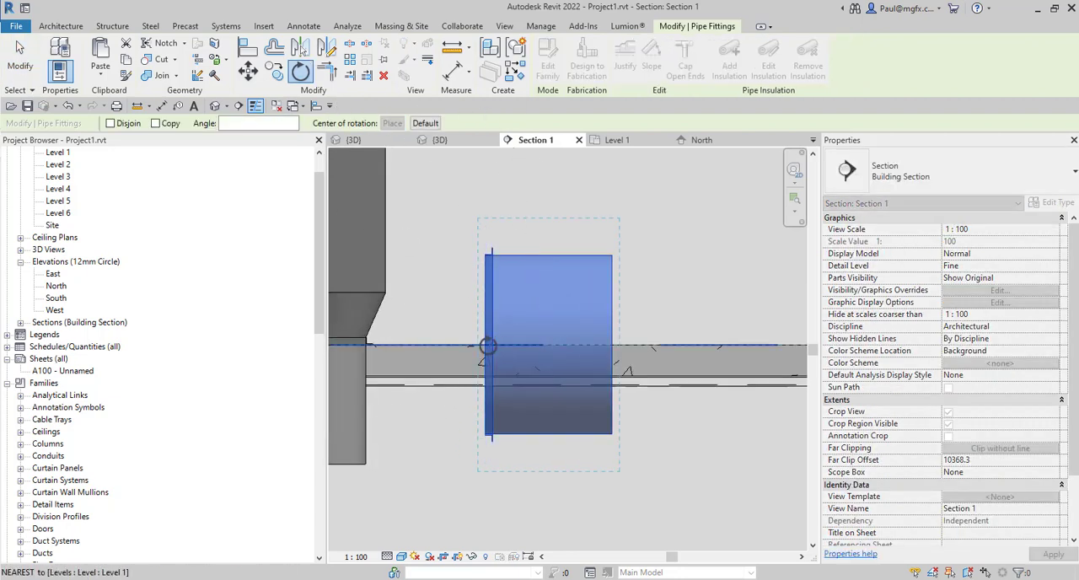
pyautogui.click(391, 124)
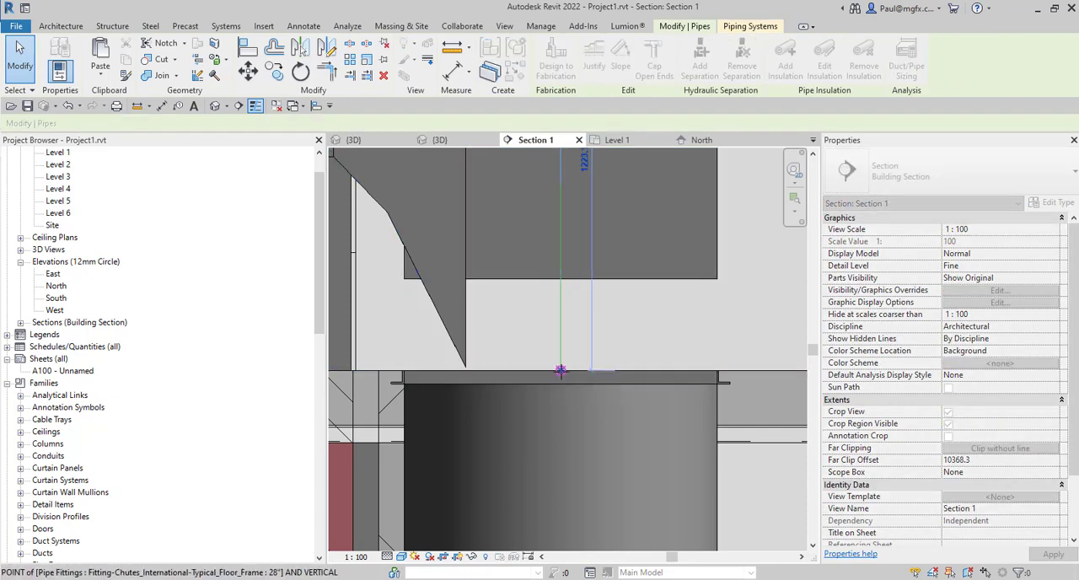
pyautogui.click(534, 270)
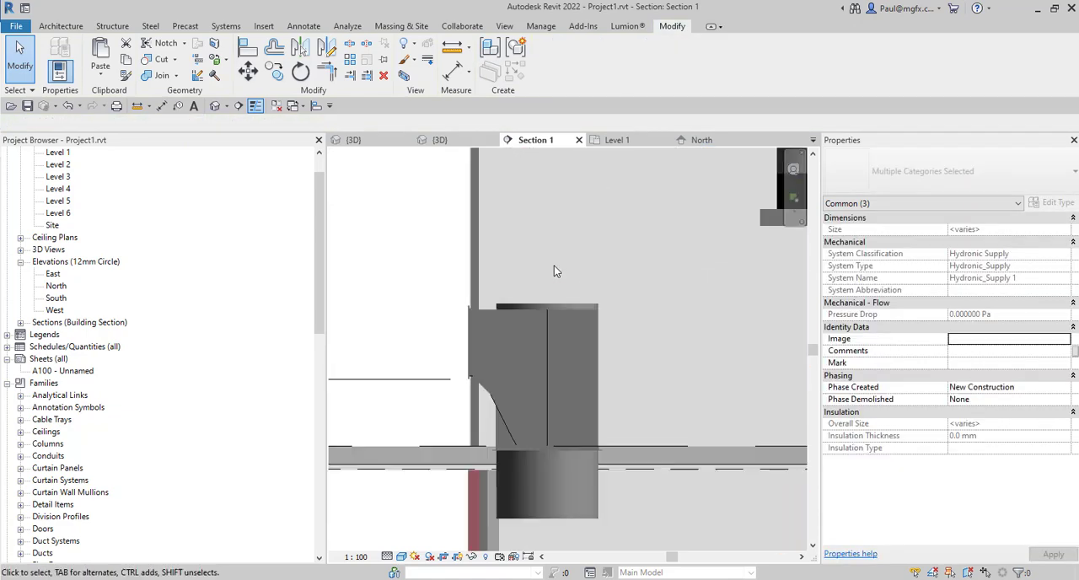
pyautogui.click(546, 317)
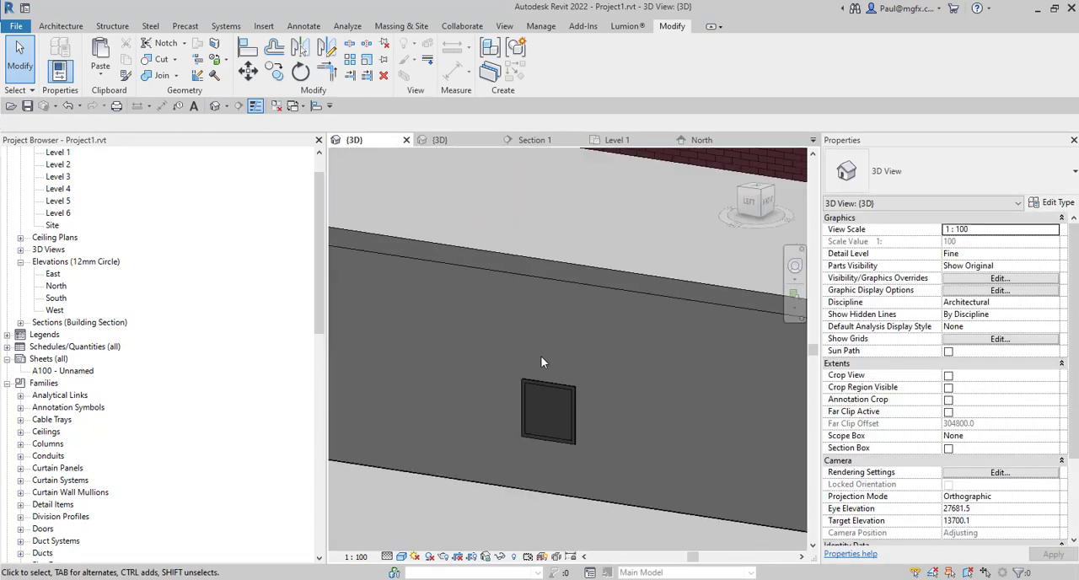
# - Enable Section Box on the 3D view to see the chute stacks inside, then return to Section 1
pyautogui.moveTo(543, 362); pyautogui.dragTo(644, 314)
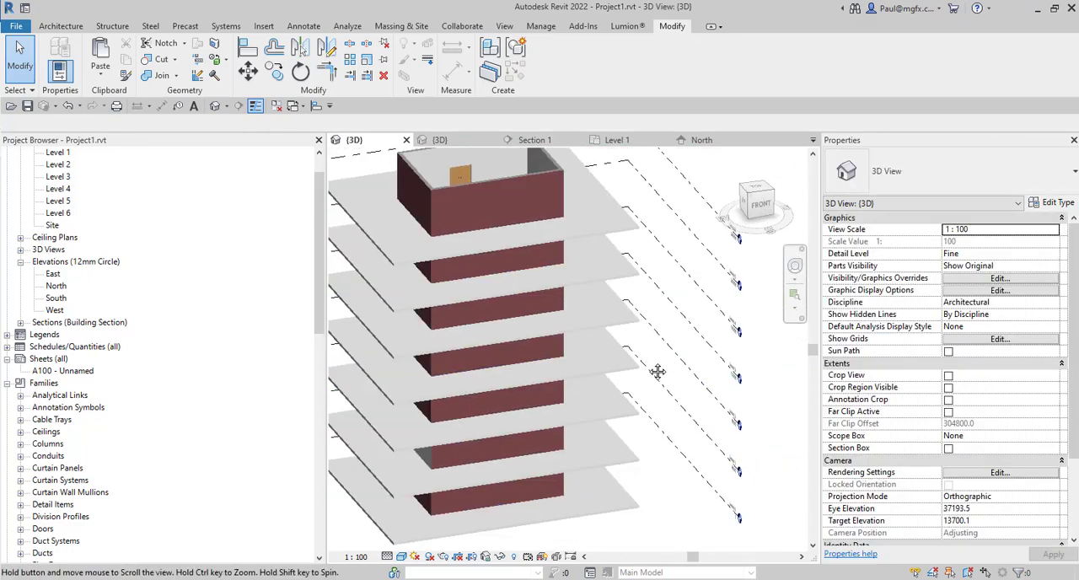
pyautogui.moveTo(657, 371); pyautogui.dragTo(628, 329)
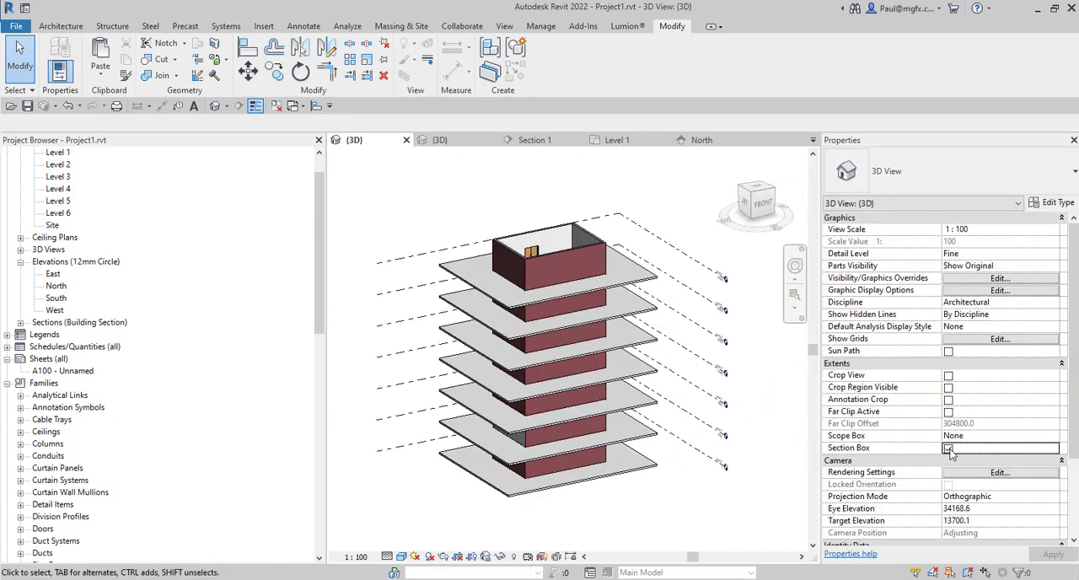
pyautogui.click(948, 449)
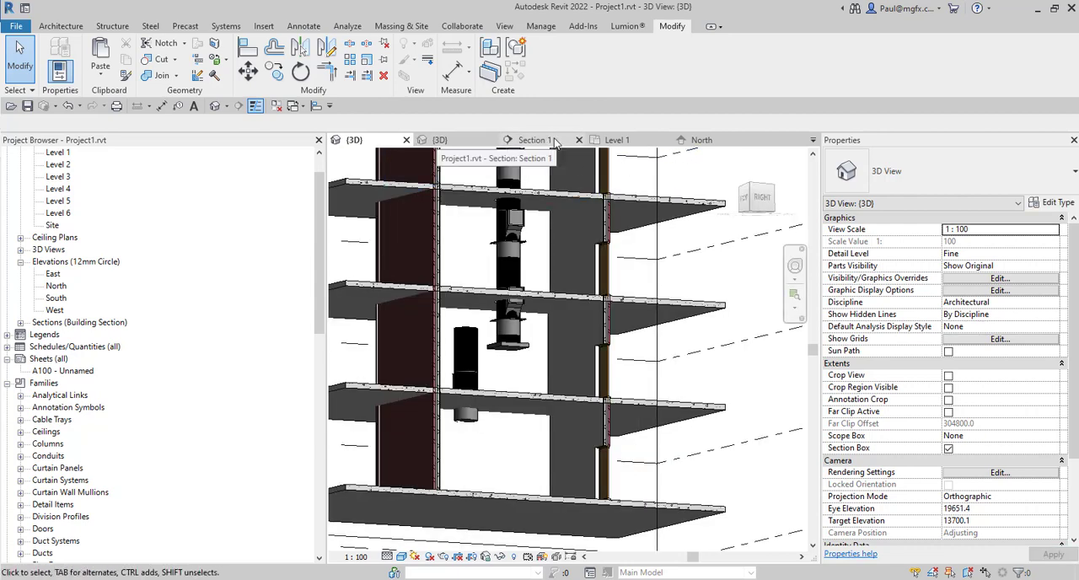
pyautogui.click(537, 140)
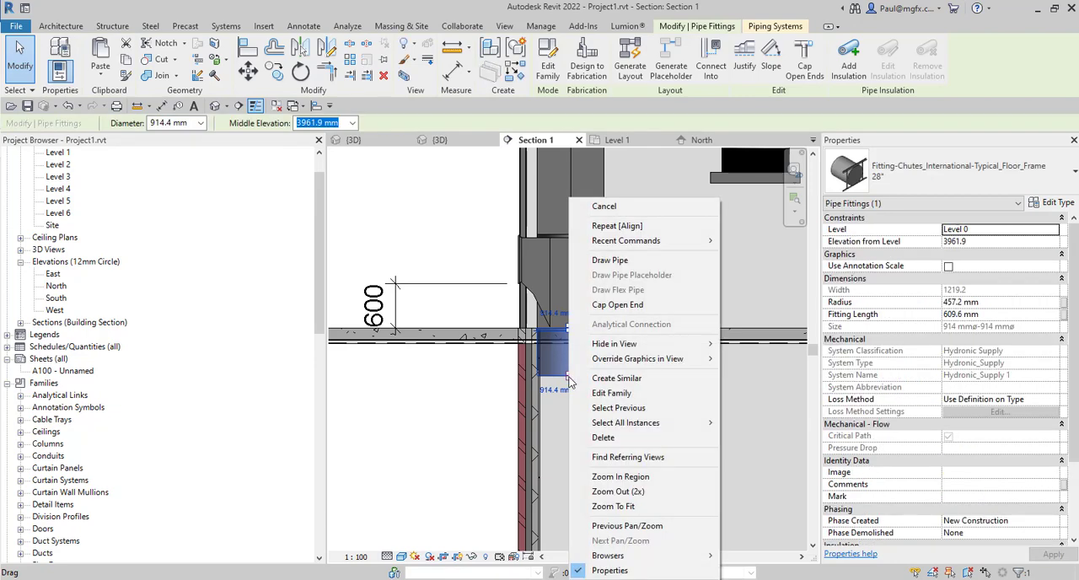
pyautogui.moveTo(610, 256)
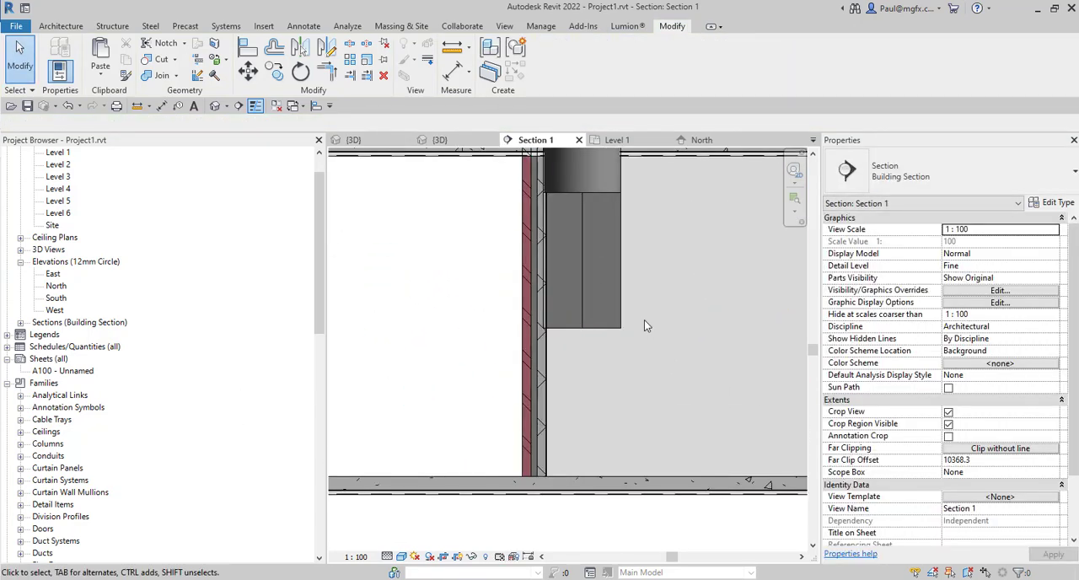
# - Set the Trash pipe type's routing preference elbow to Elbow - Generic: Standard and apply it
pyautogui.scroll(-3)
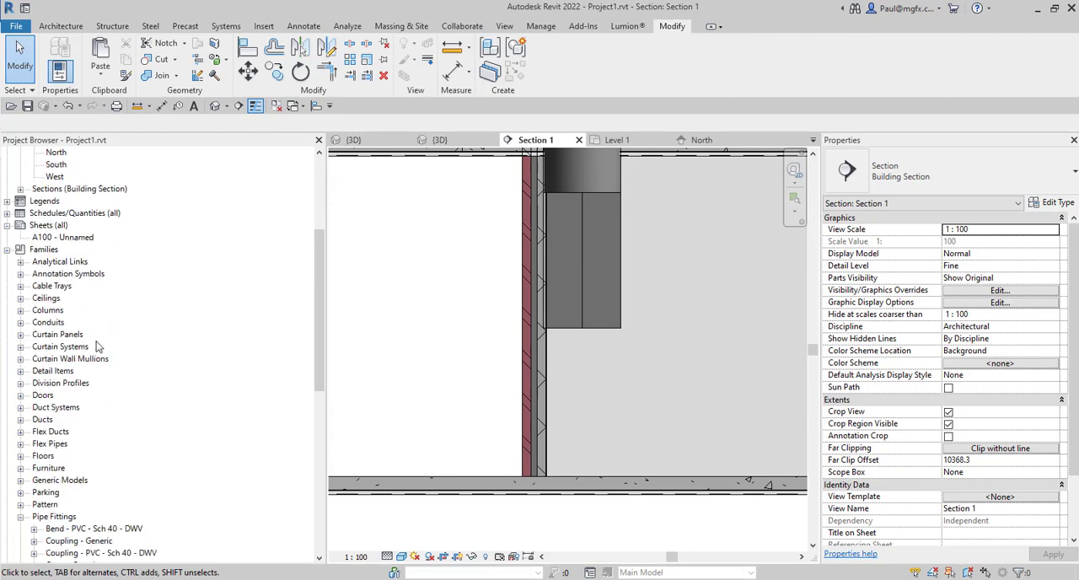
pyautogui.scroll(-3)
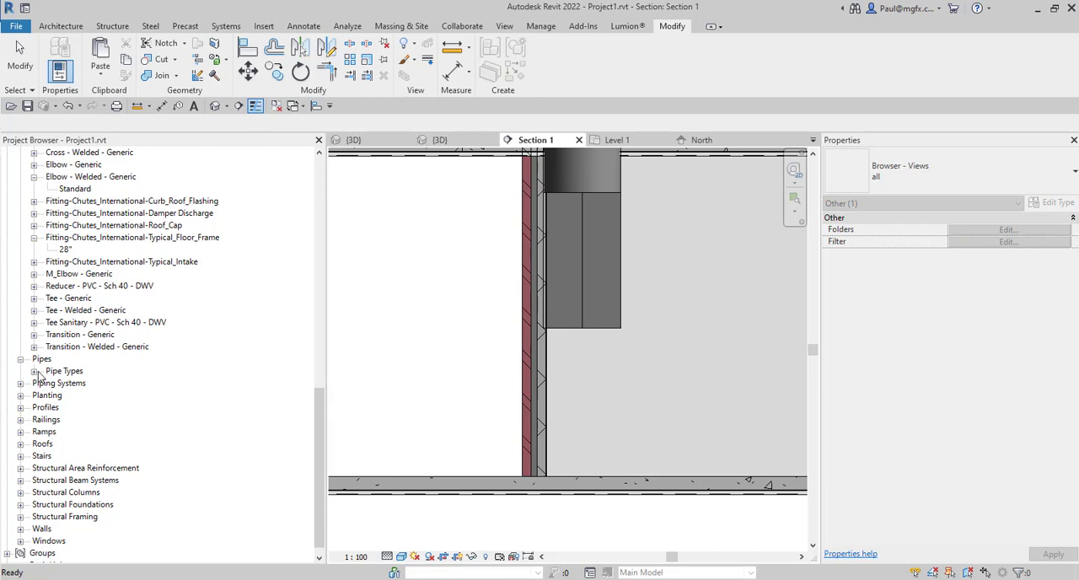
pyautogui.click(67, 418)
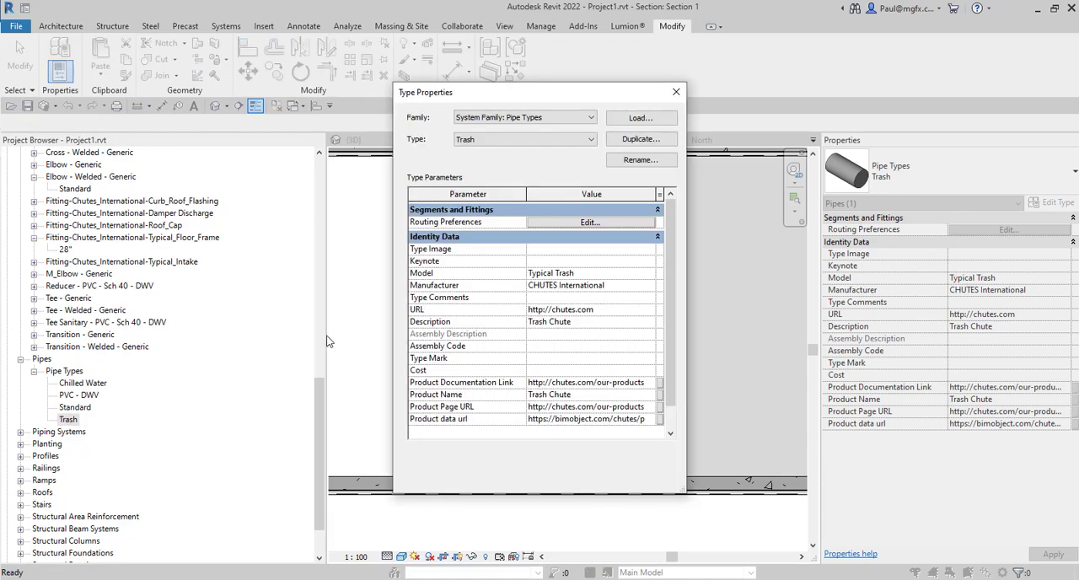
pyautogui.click(588, 223)
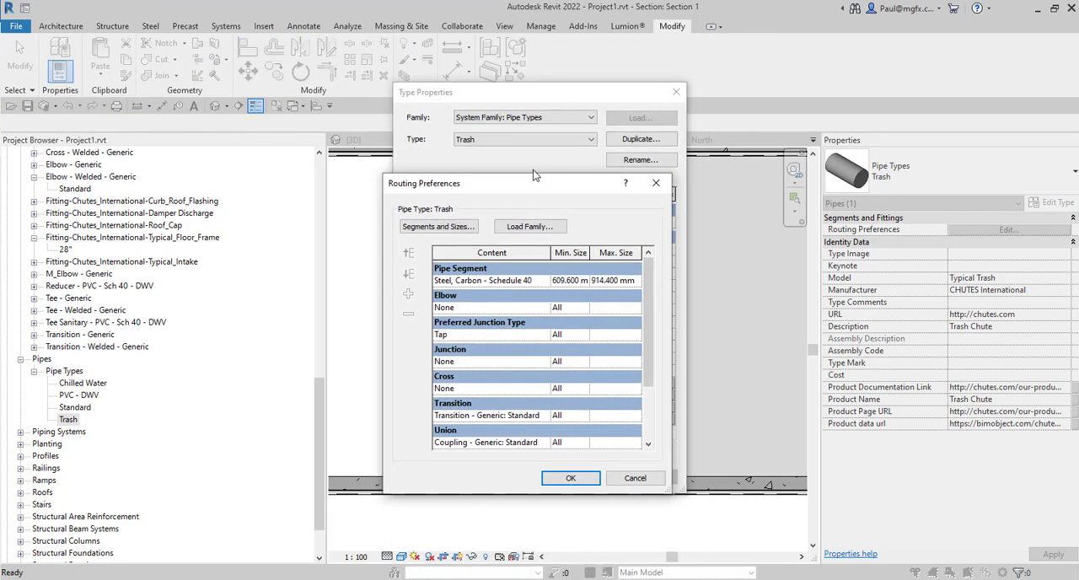
pyautogui.click(489, 260)
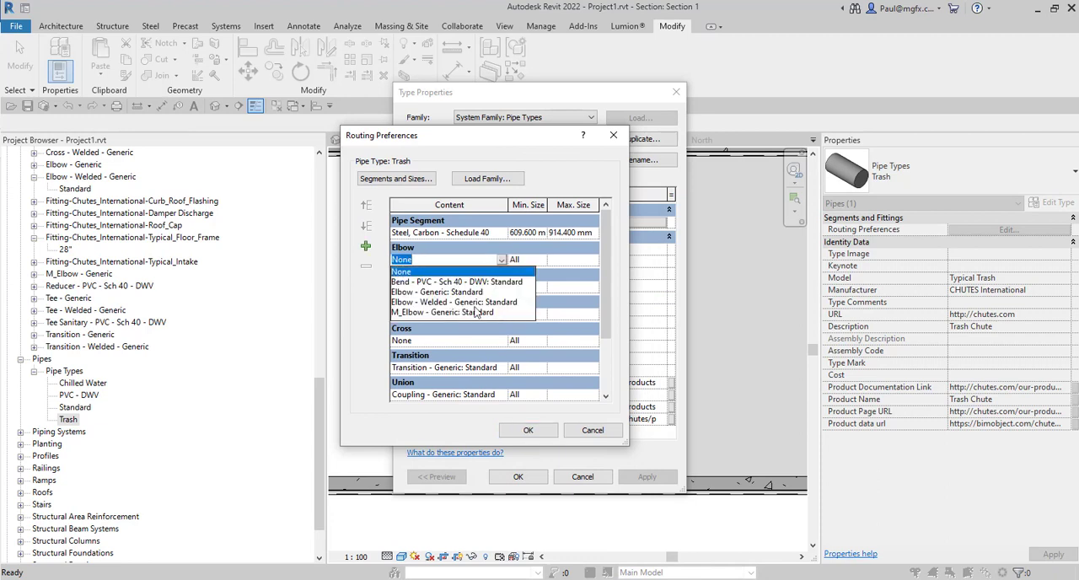
pyautogui.moveTo(469, 309)
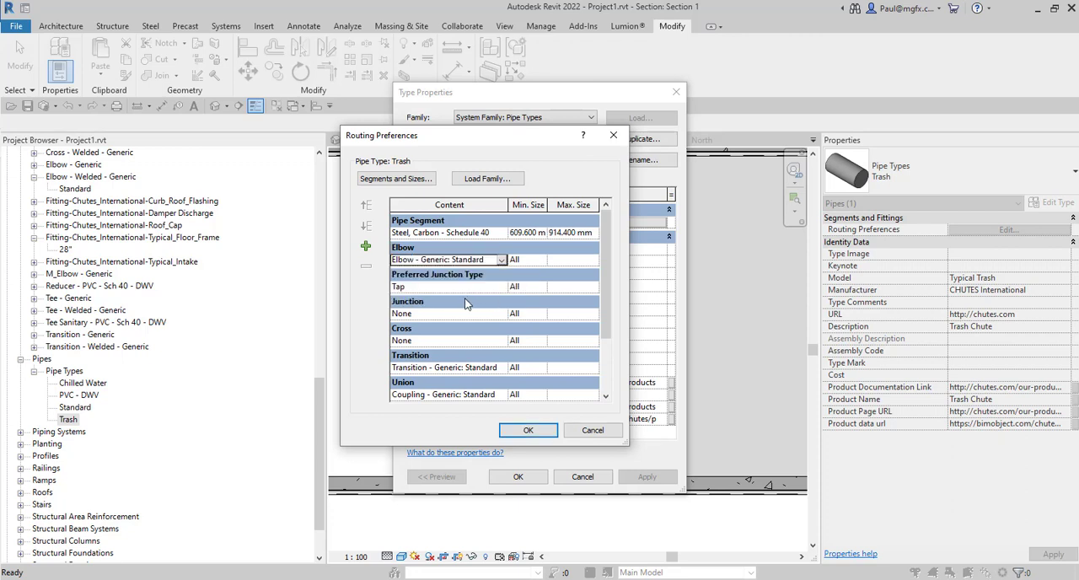
pyautogui.click(527, 430)
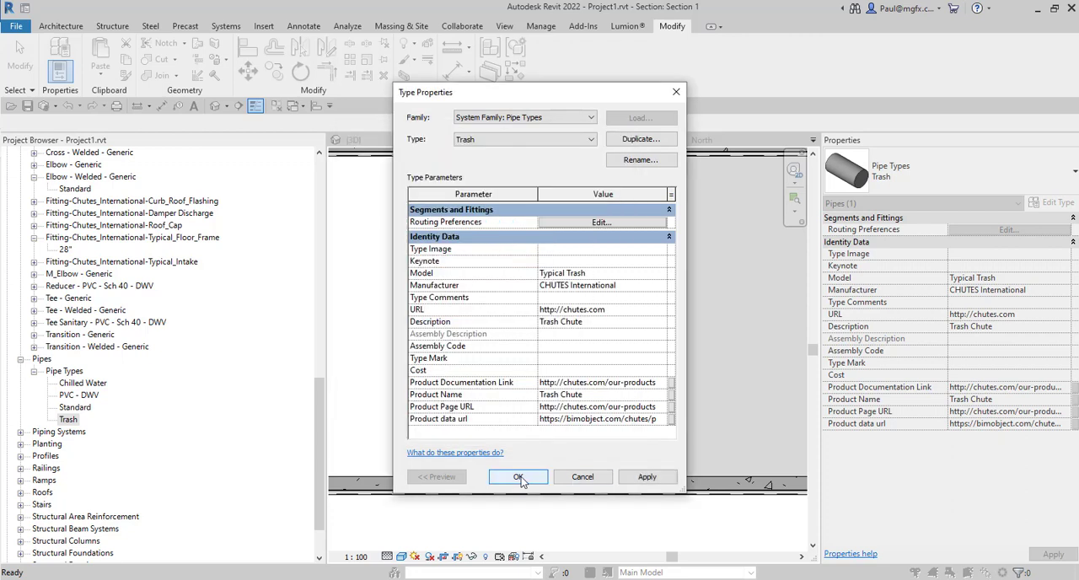
pyautogui.click(518, 476)
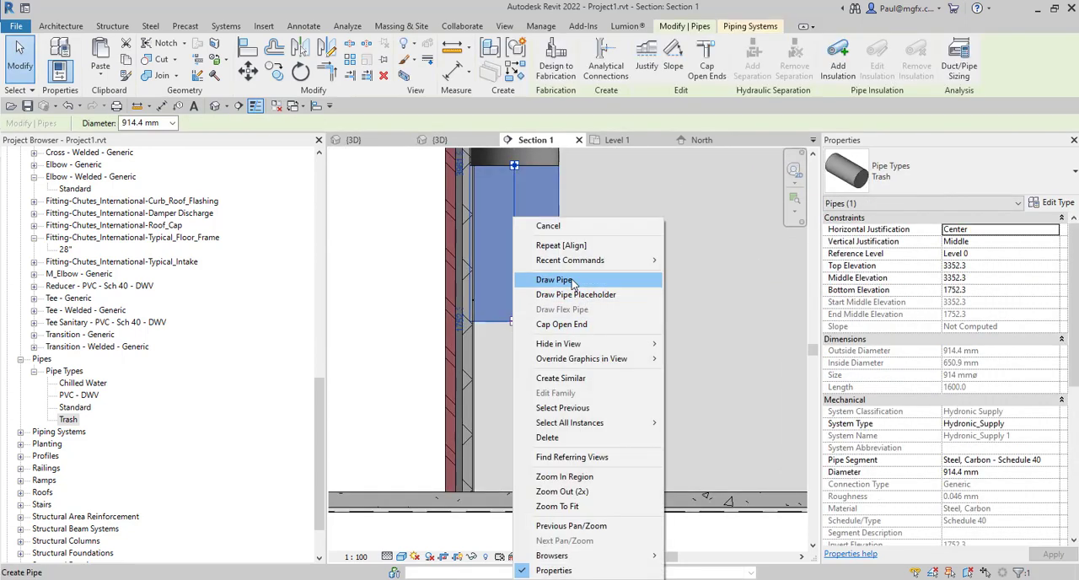
# - Start a Trash pipe angled about 60° from the existing vertical chute pipe
pyautogui.click(553, 279)
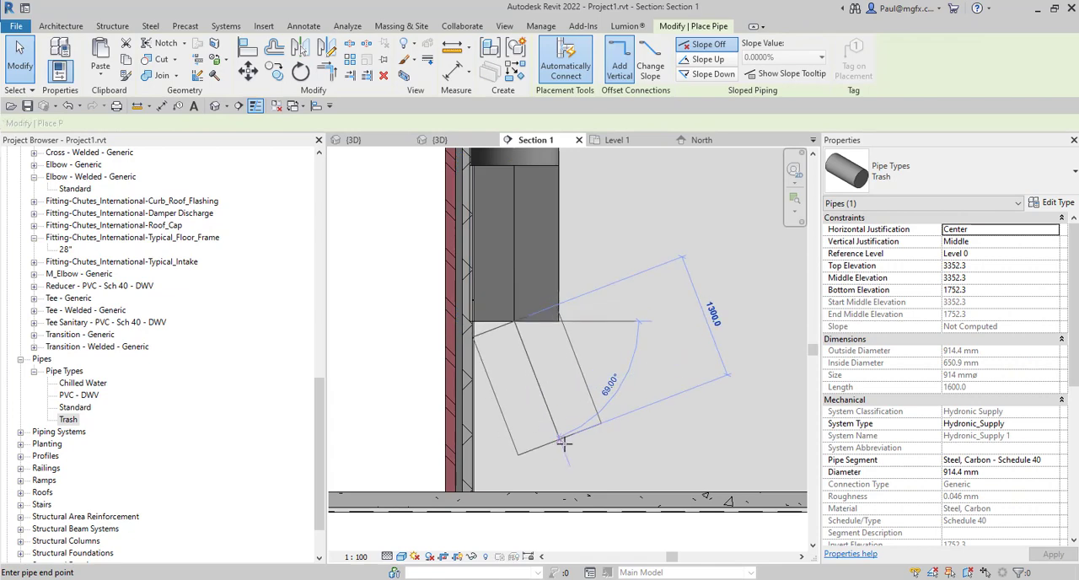